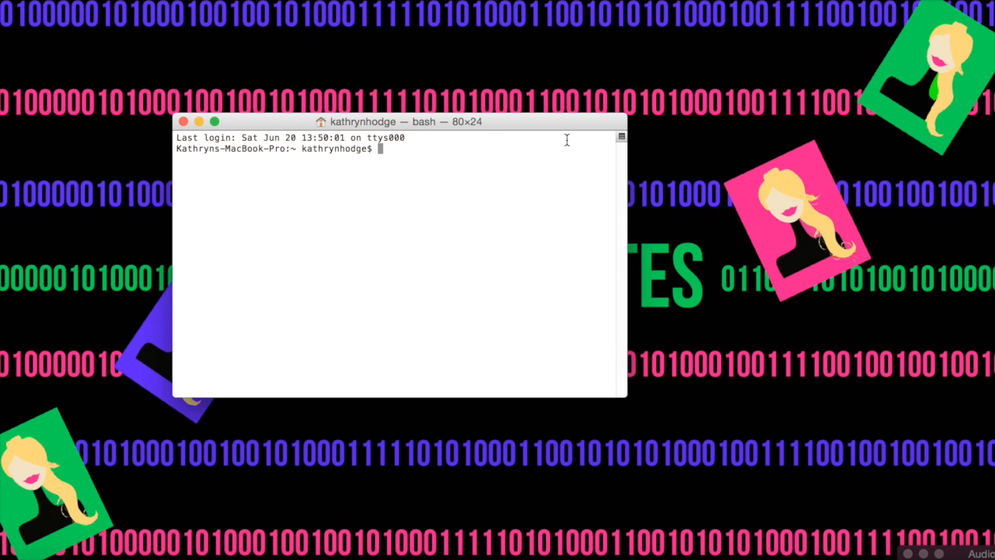
Enter the GitHub folder, list its project folders with ls, then cd .. back to home.
left_click_drag(401, 122, 518, 176)
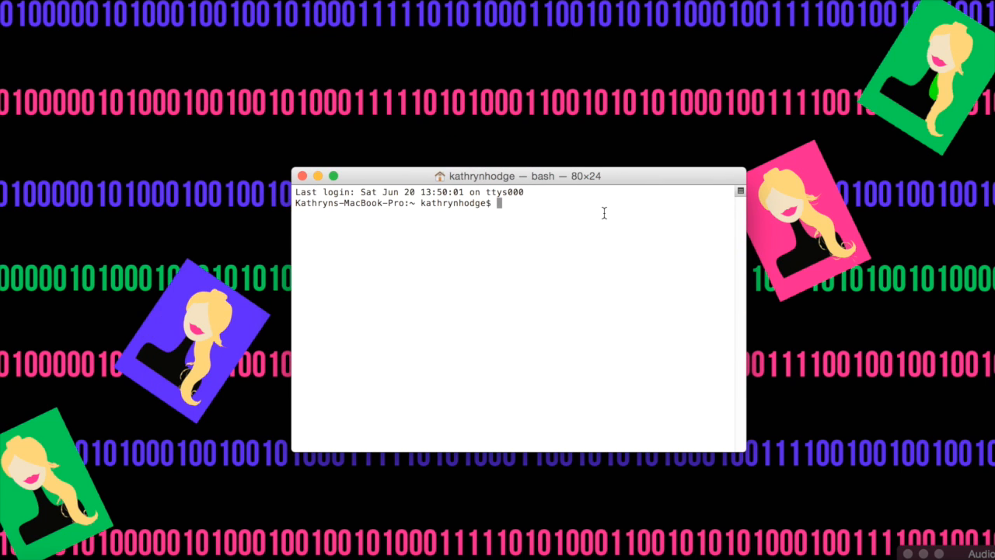
type("cd GitHub")
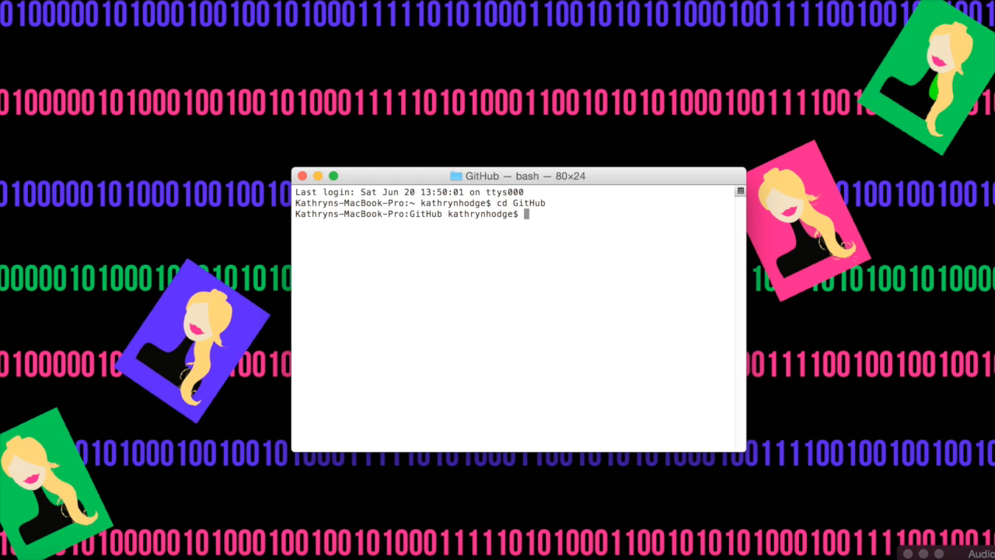
type("ls")
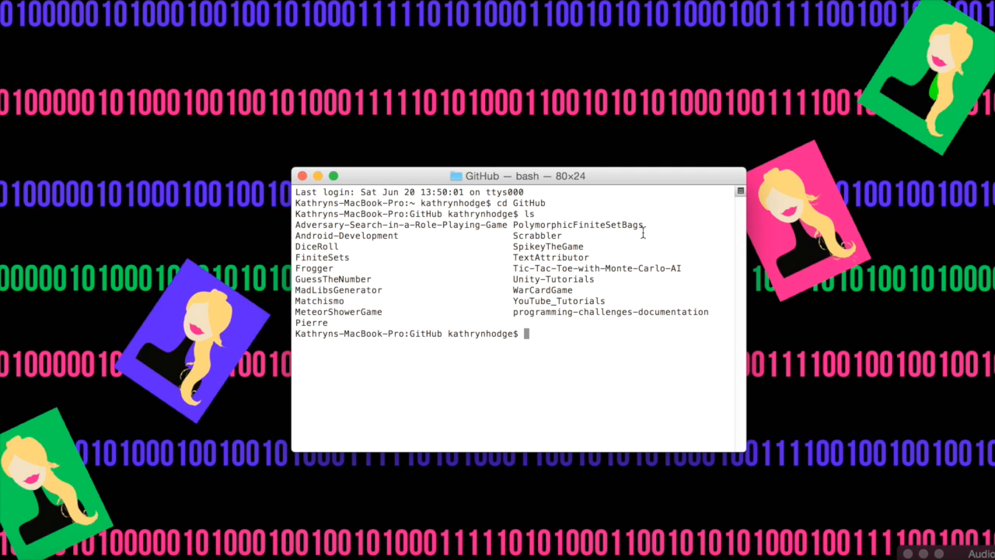
mouse_move(478, 283)
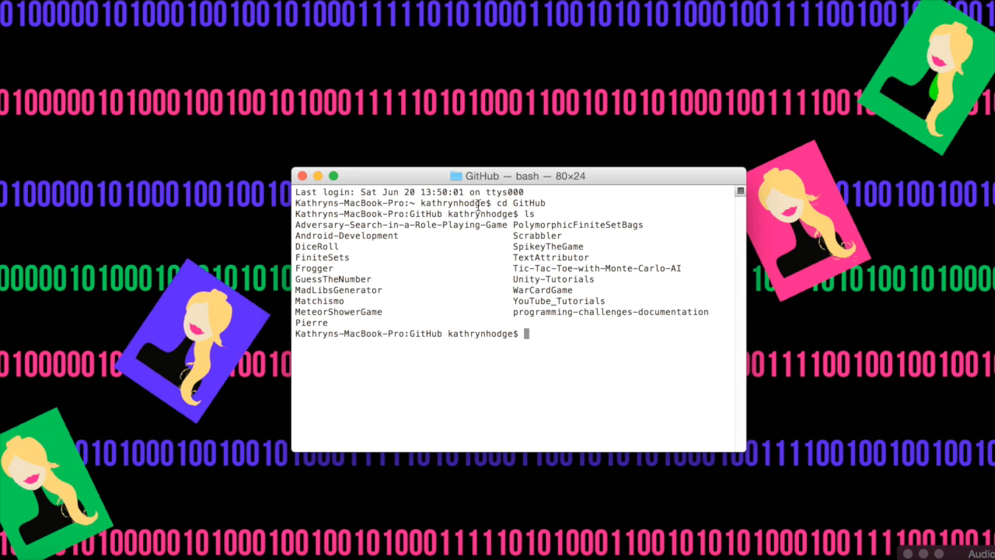
type("cd ..")
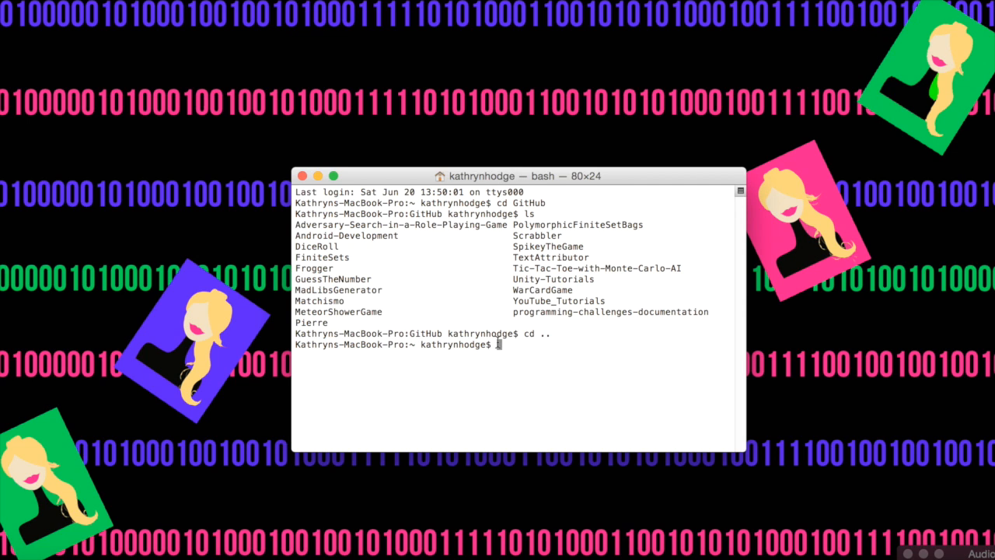
List the home directory contents twice with ls, picking out the GitHub folder in the output.
type("ls")
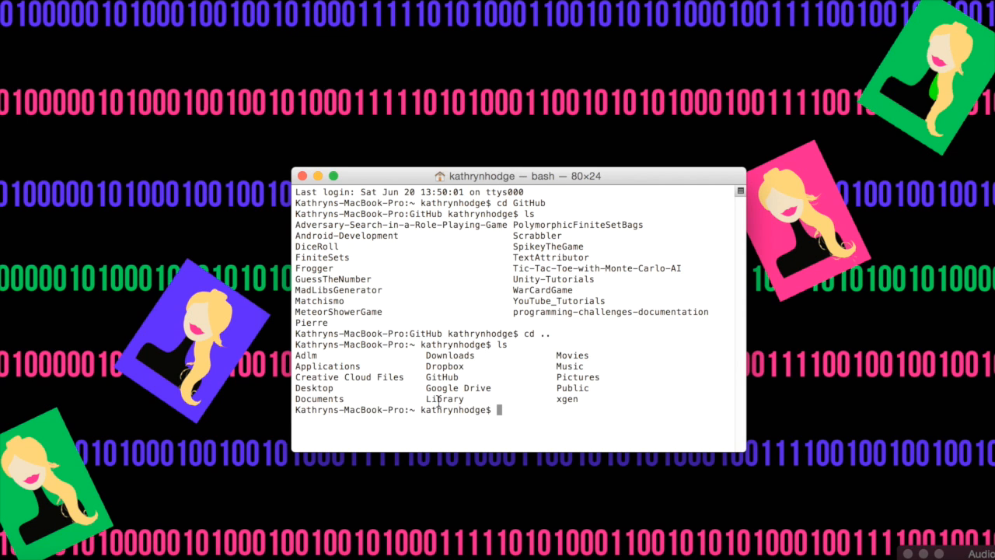
mouse_move(530, 364)
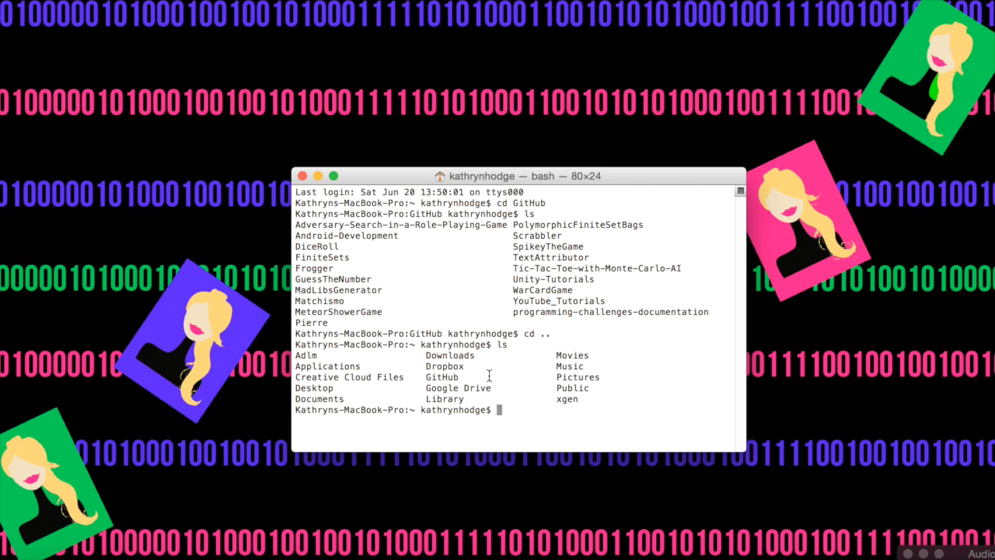
double_click(442, 378)
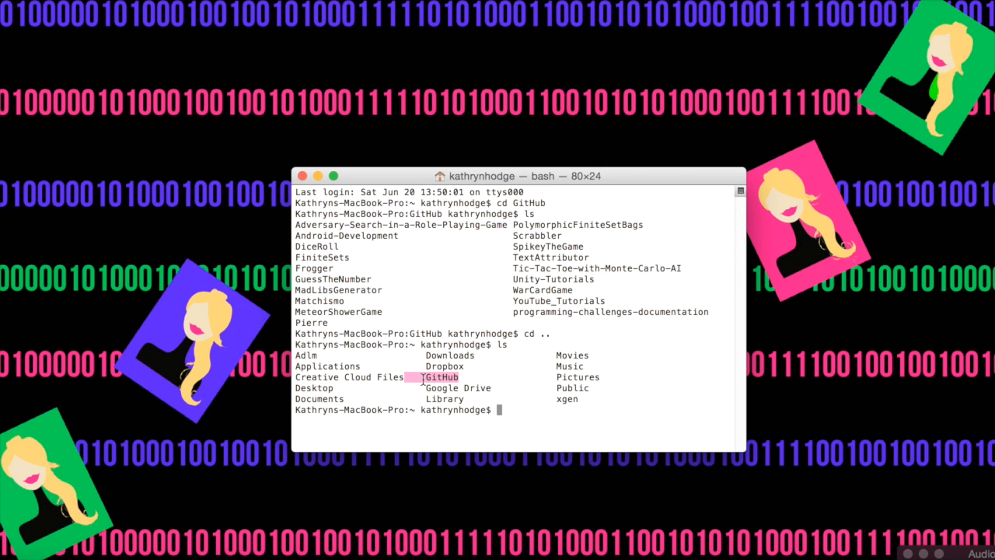
type("ls")
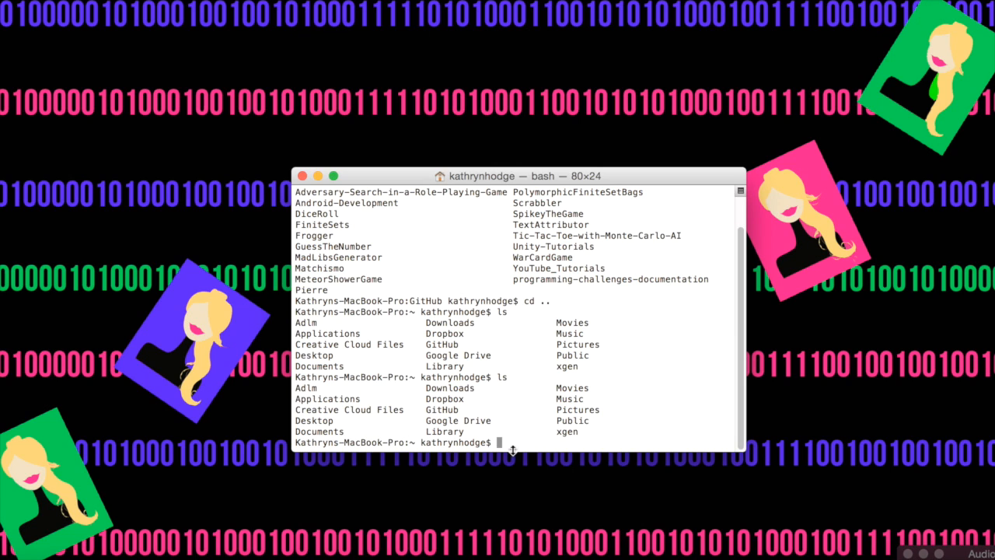
mouse_move(485, 420)
type("cd .")
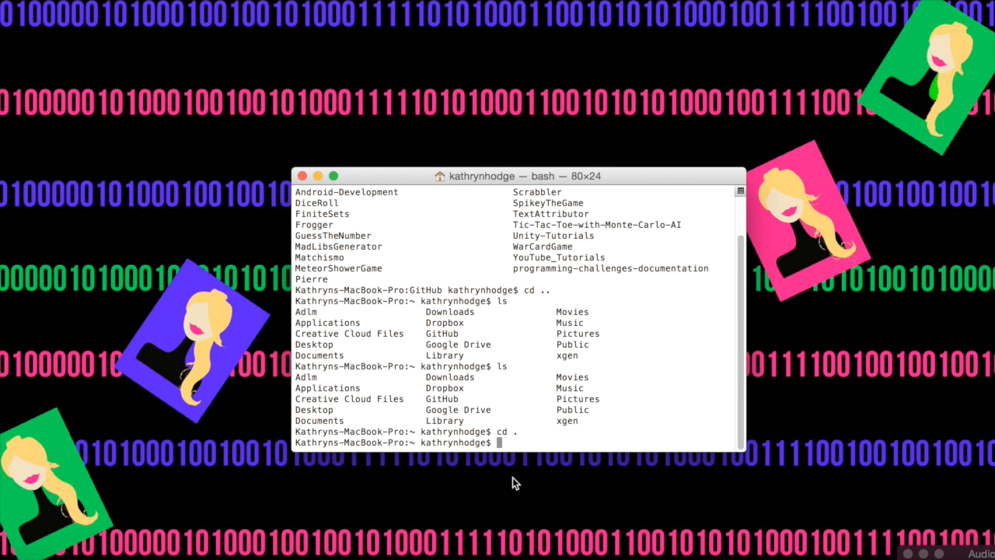
mouse_move(480, 473)
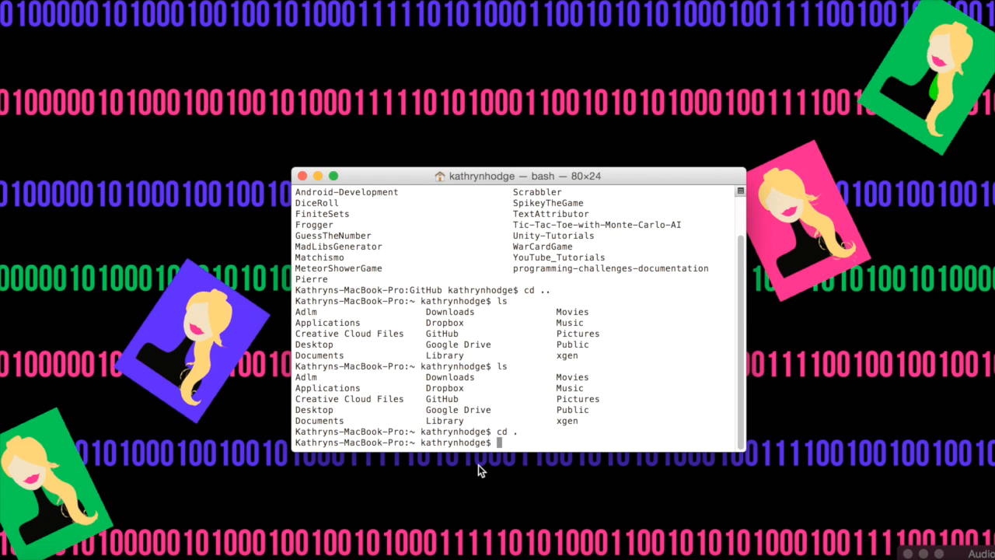
mouse_move(556, 470)
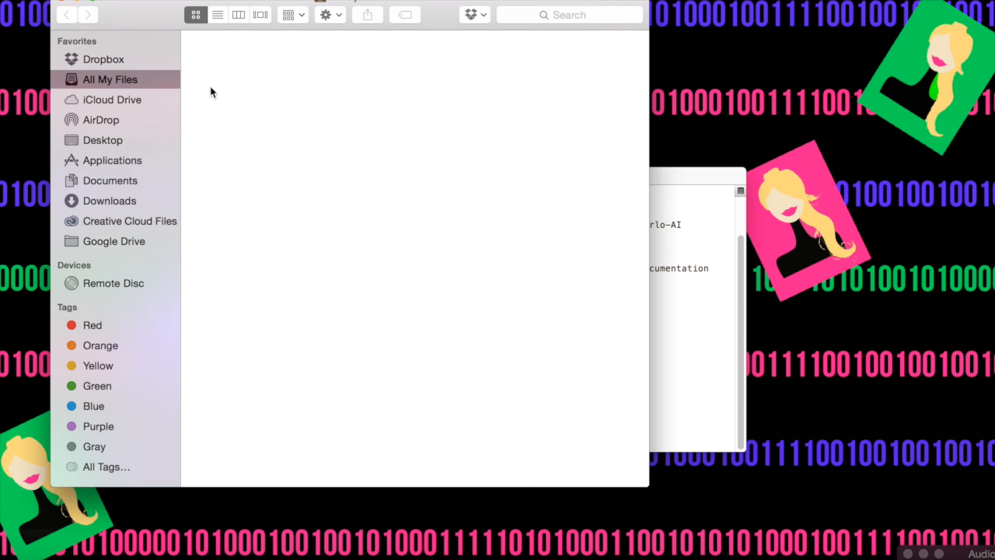
Browse Documents/Program in Finder and cd into /Users/kathrynhodge/Documents/Program/Python.
left_click(112, 161)
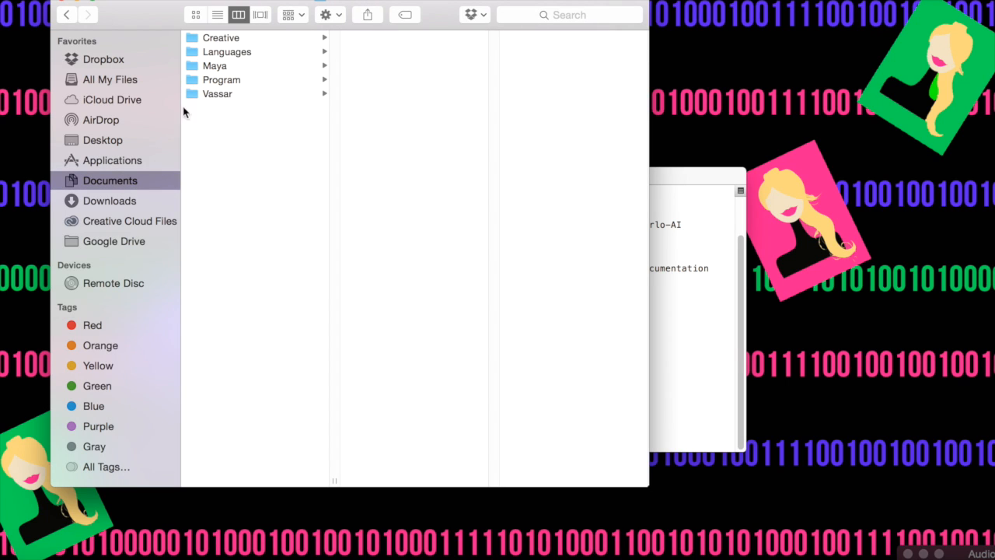
mouse_move(241, 84)
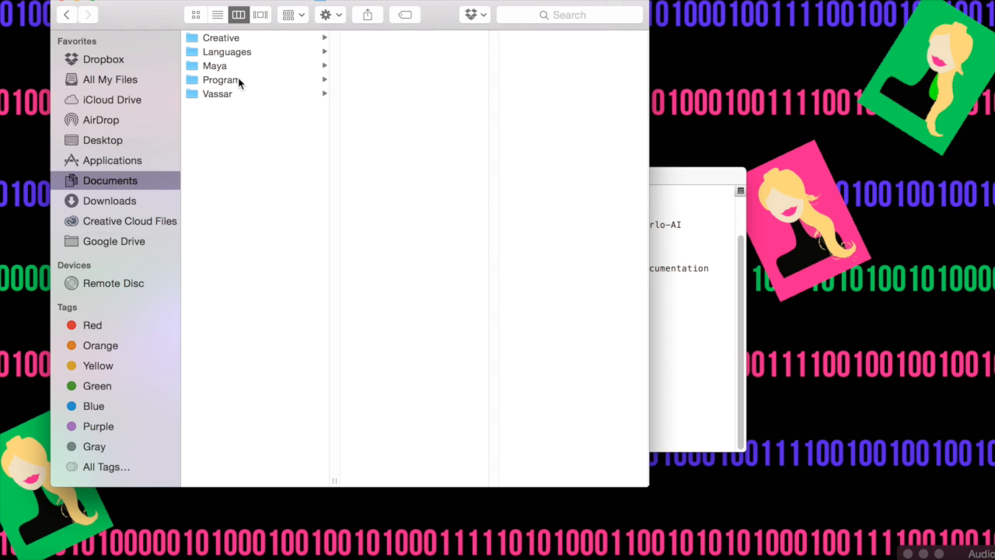
left_click(221, 79)
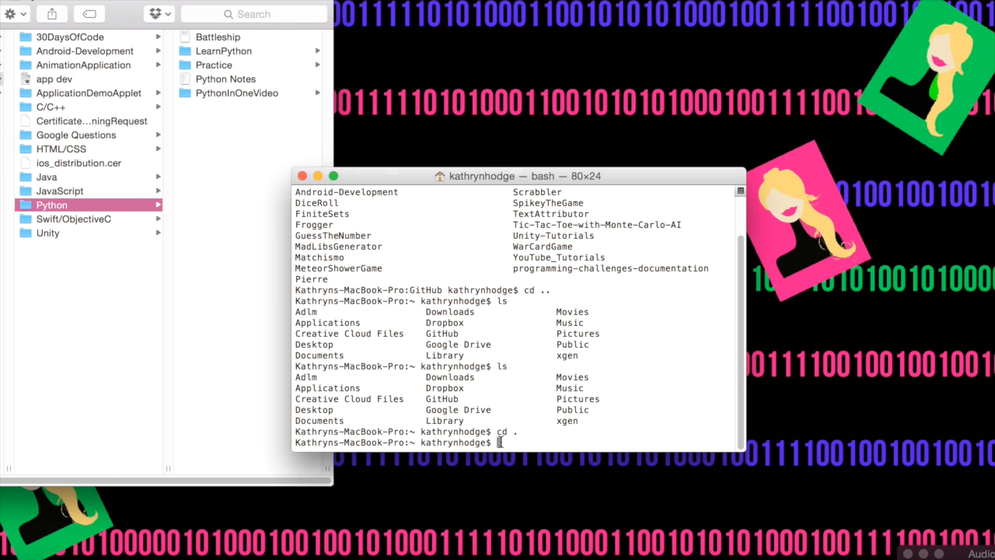
type("cd")
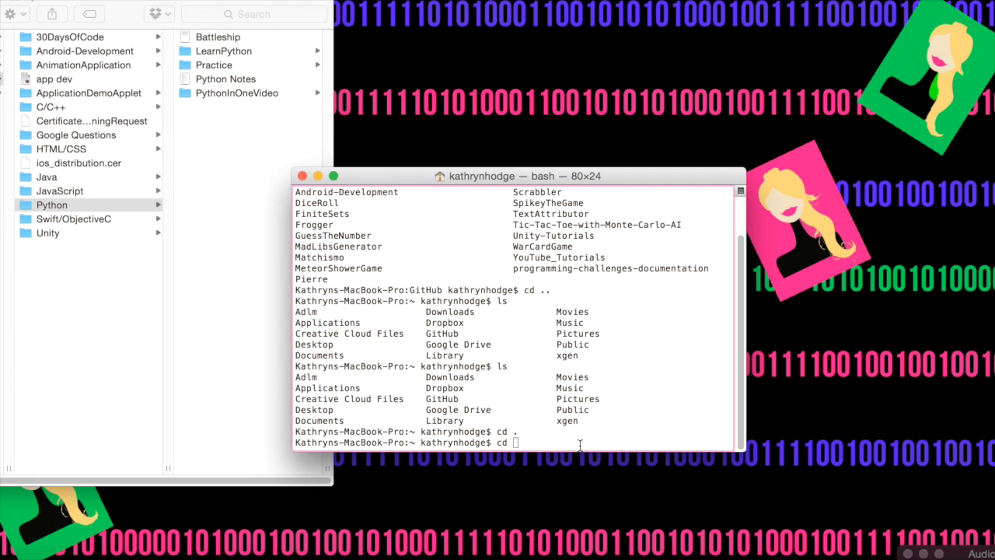
type("/Users/kathrynhodge/Documents/Program/Python")
type("ls")
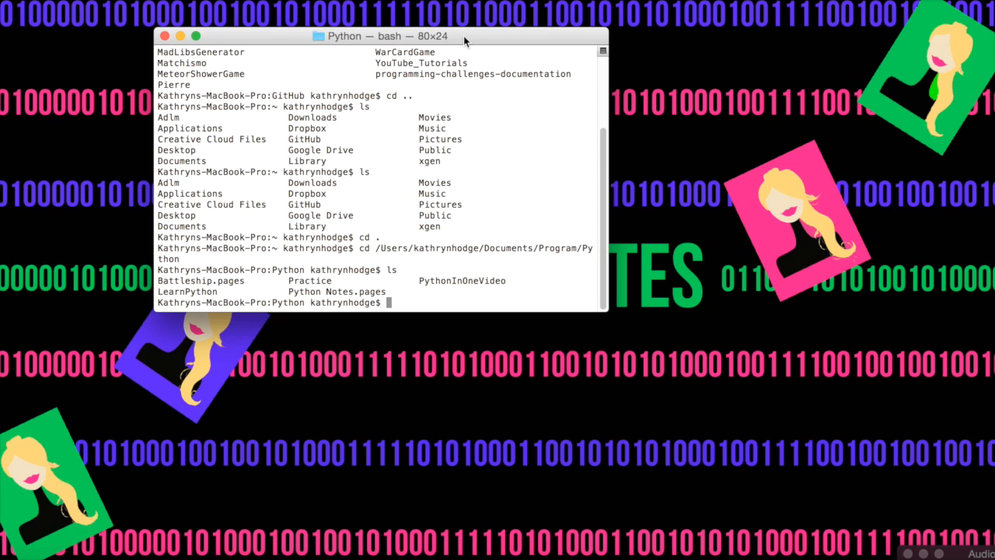
Return to the GitHub folder and run git init Lists to create a new repository.
type("cd ~")
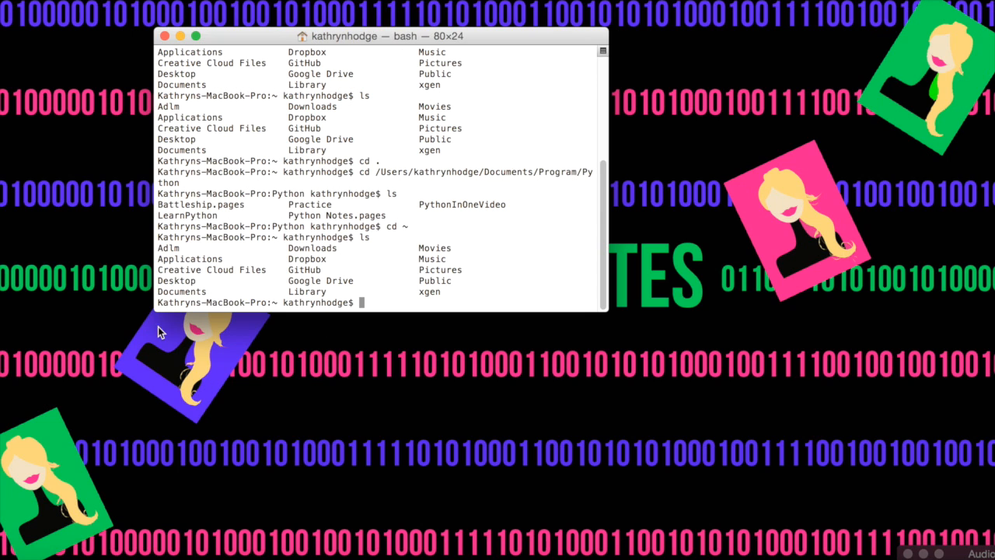
type("cd GitHub")
type("ls")
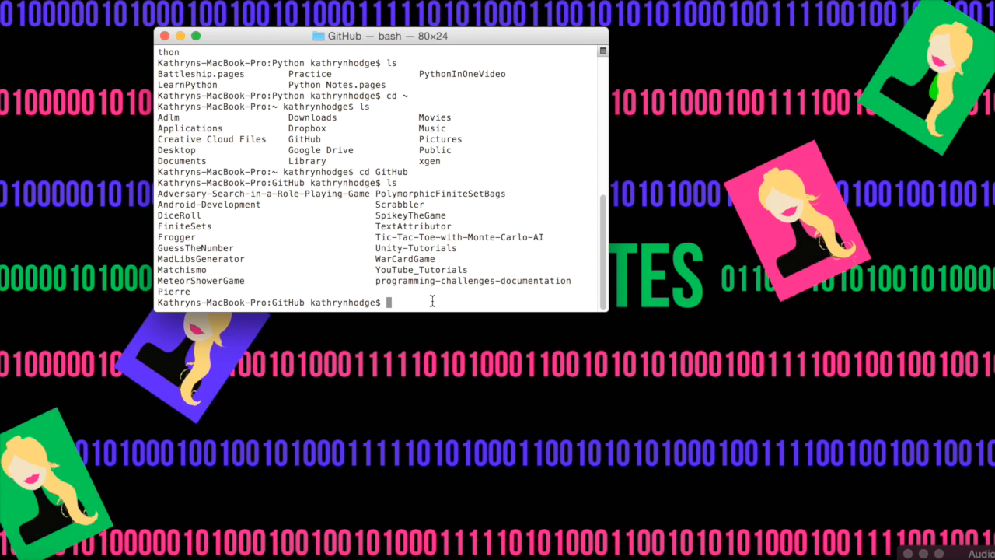
type("git init")
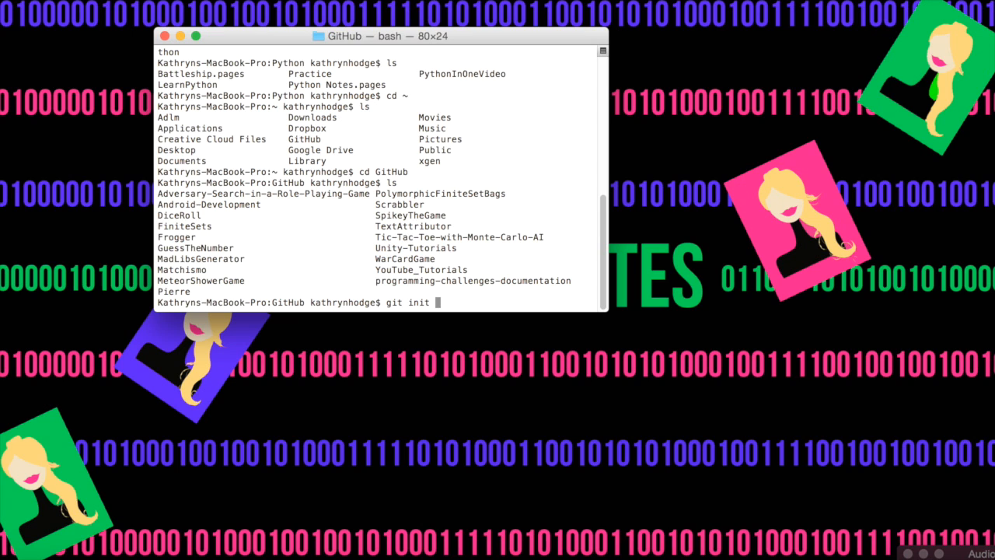
type("L")
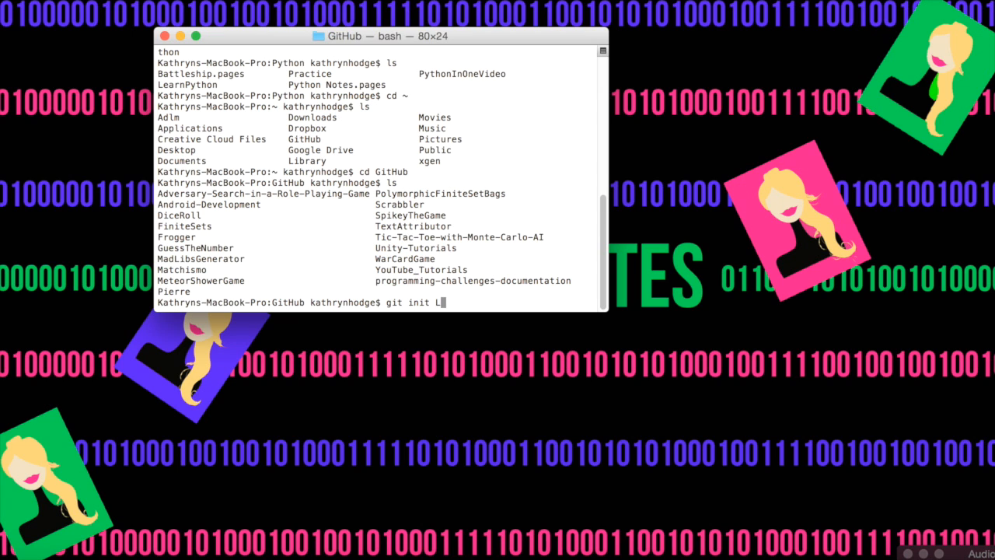
type("ists")
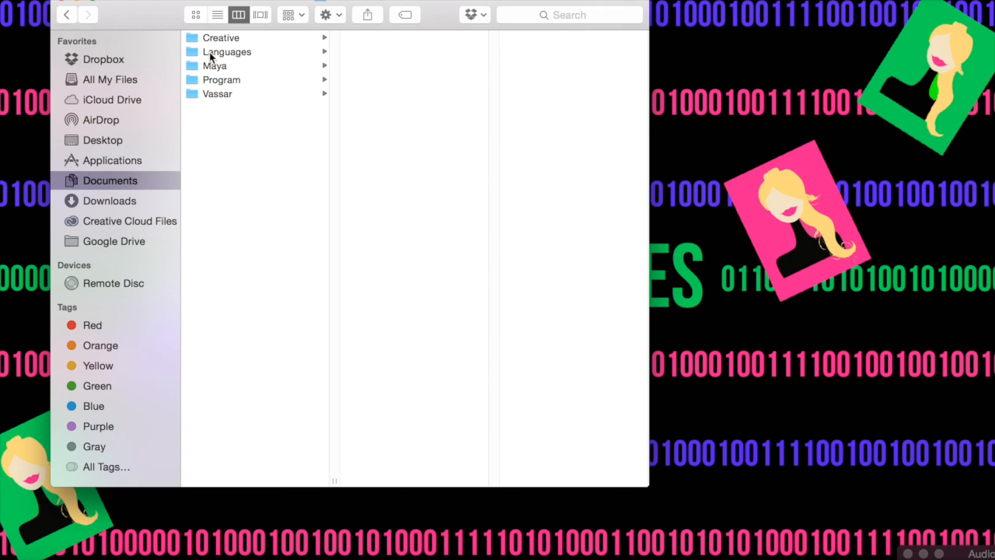
mouse_move(351, 6)
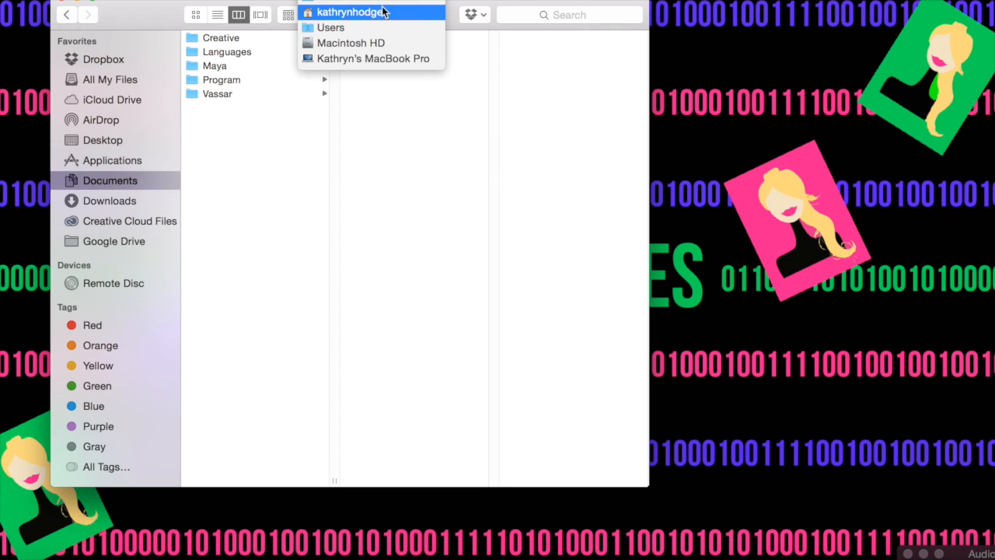
Browse from the home folder into GitHub in Finder to confirm the new Lists folder exists.
left_click(351, 13)
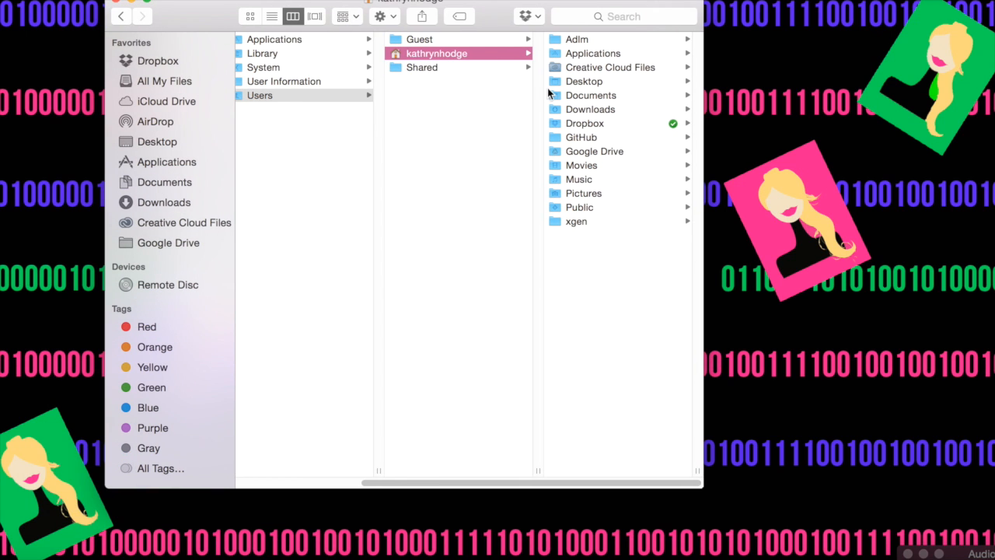
mouse_move(631, 70)
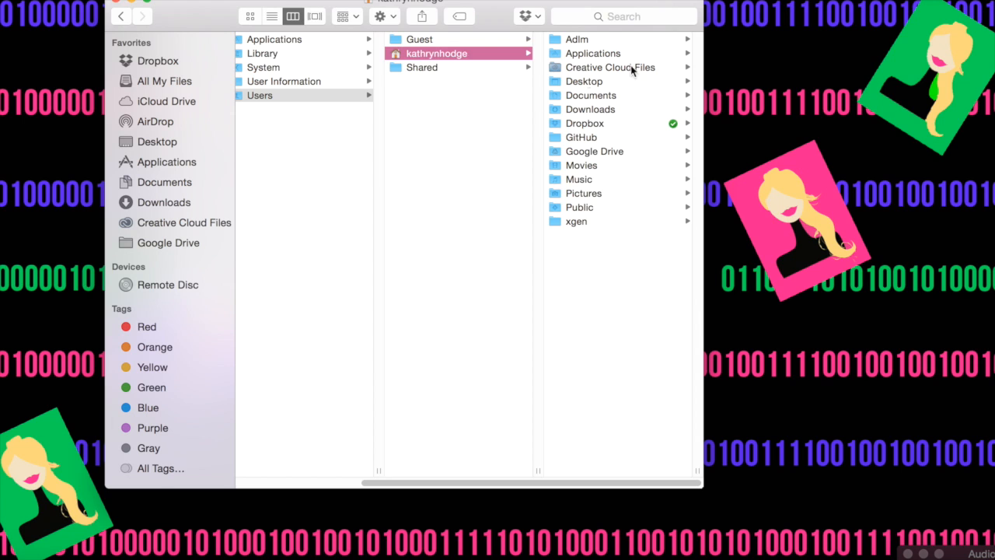
left_click(582, 137)
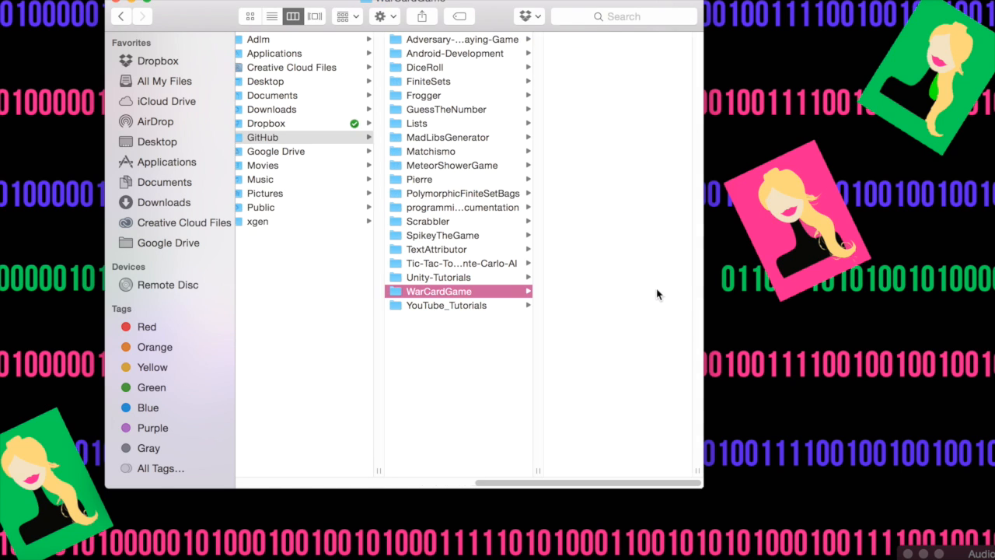
left_click(416, 123)
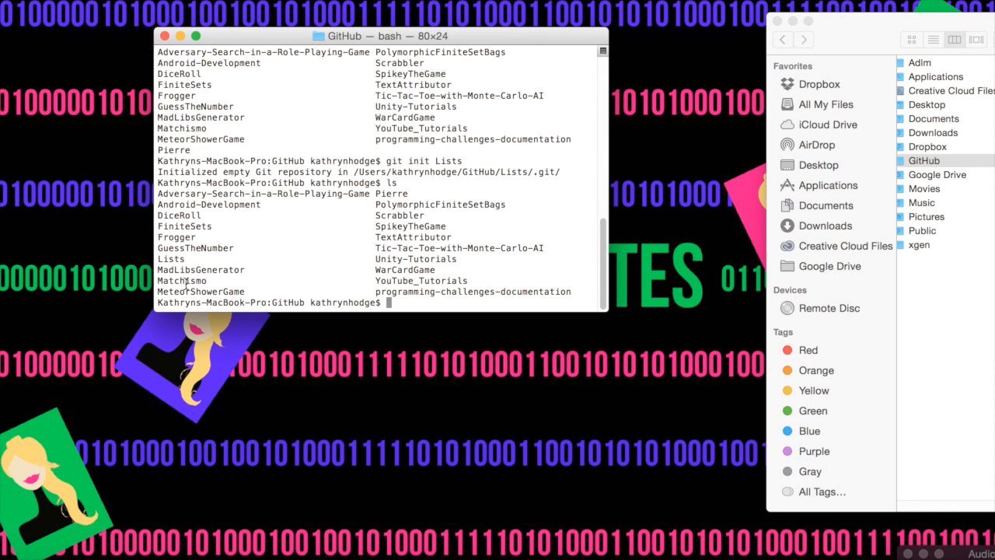
mouse_move(774, 33)
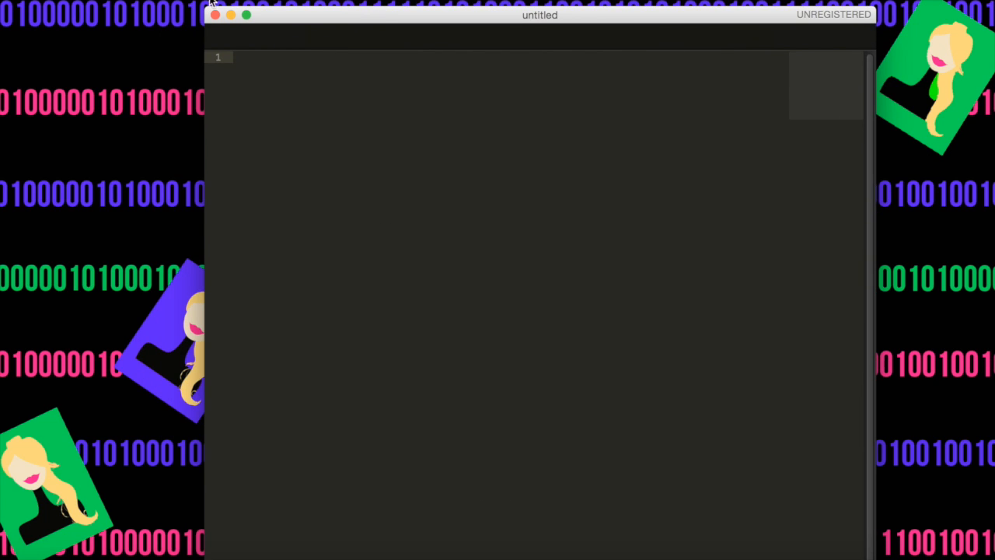
mouse_move(539, 19)
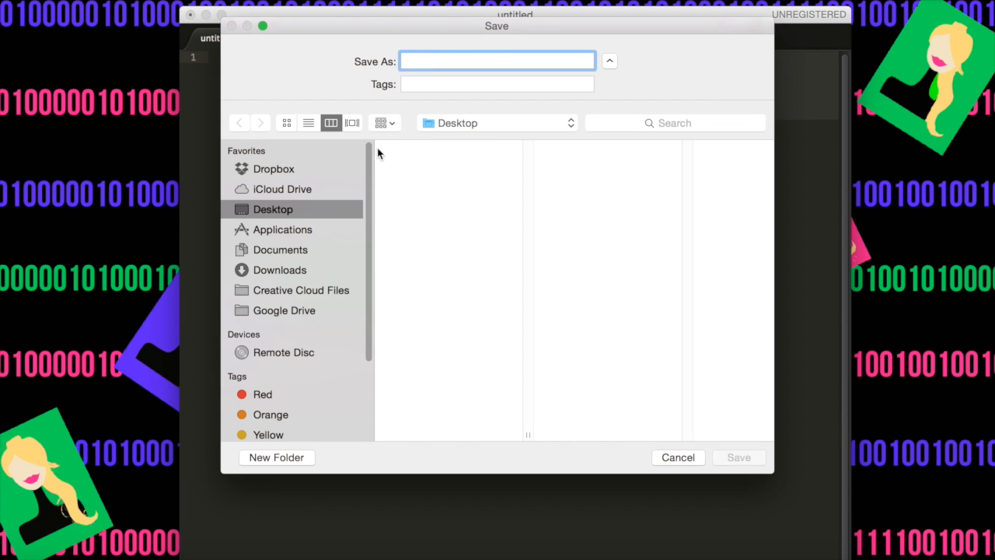
Save the new blank document as lists.html inside the Lists folder under GitHub.
type("lists.html")
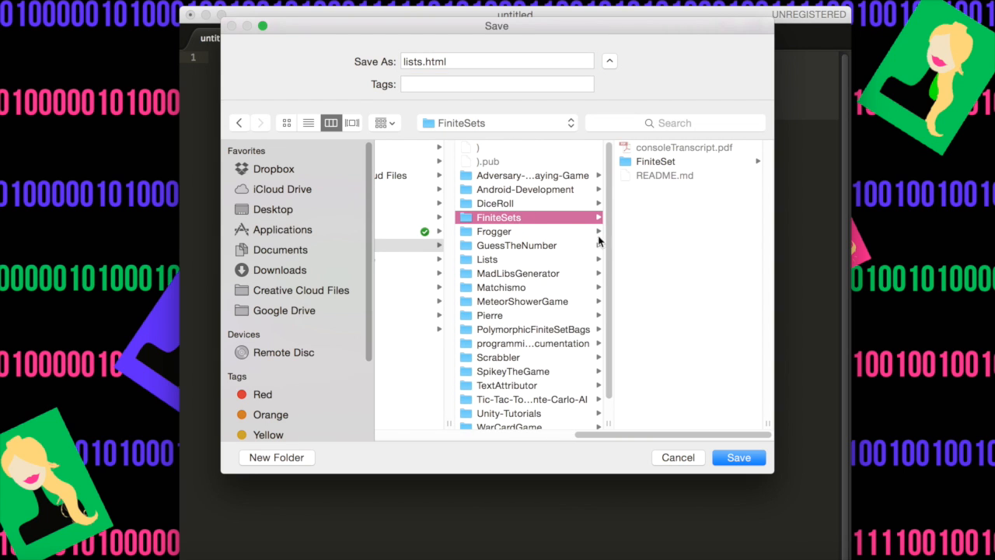
left_click(737, 457)
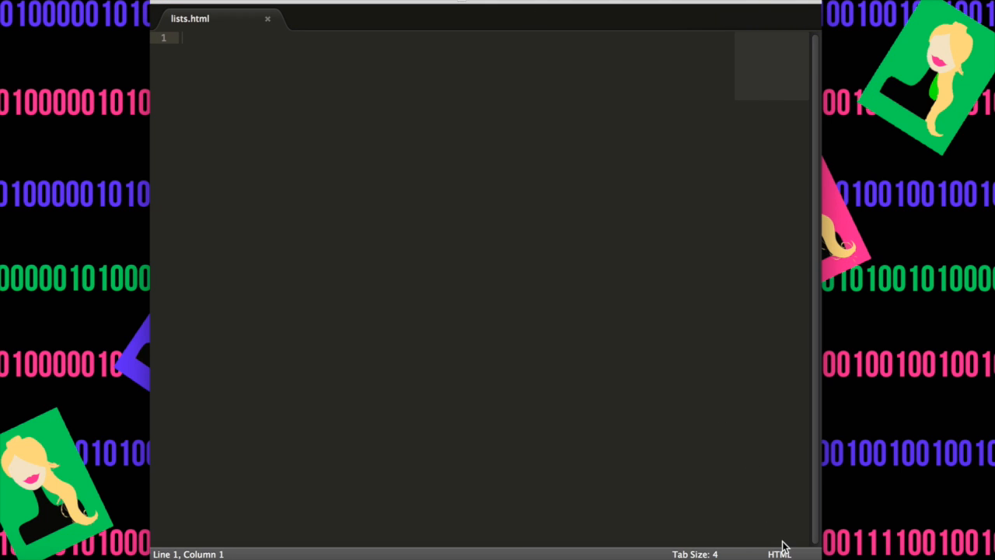
mouse_move(677, 345)
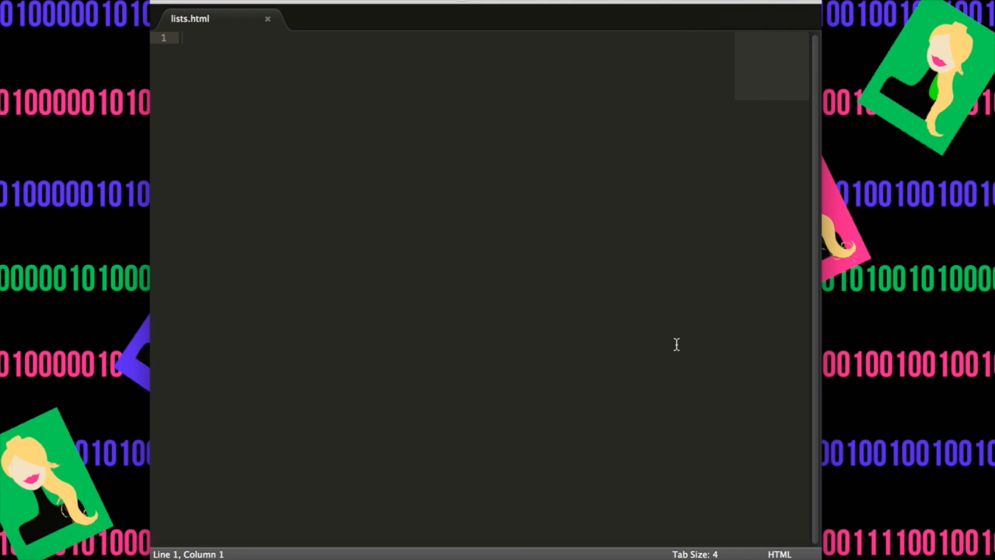
mouse_move(454, 209)
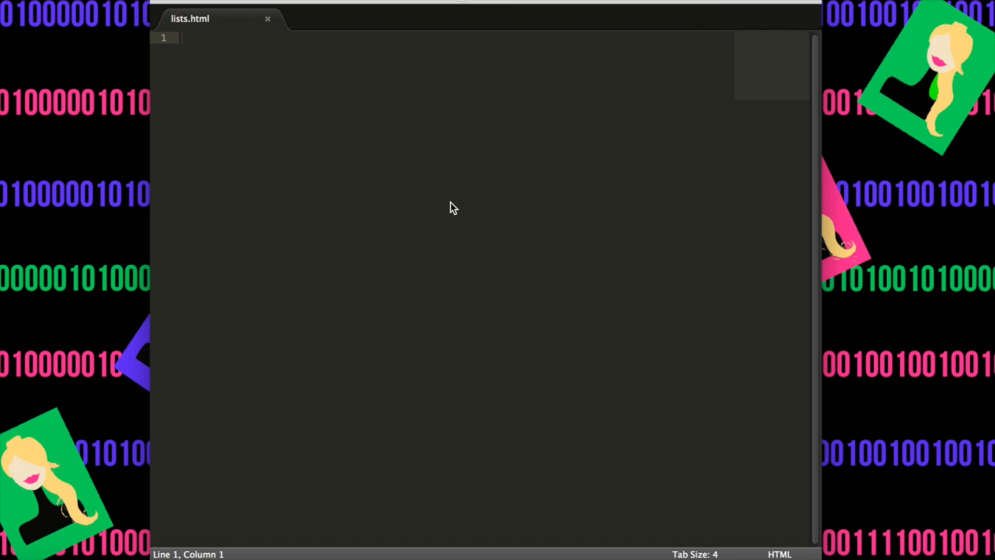
mouse_move(245, 56)
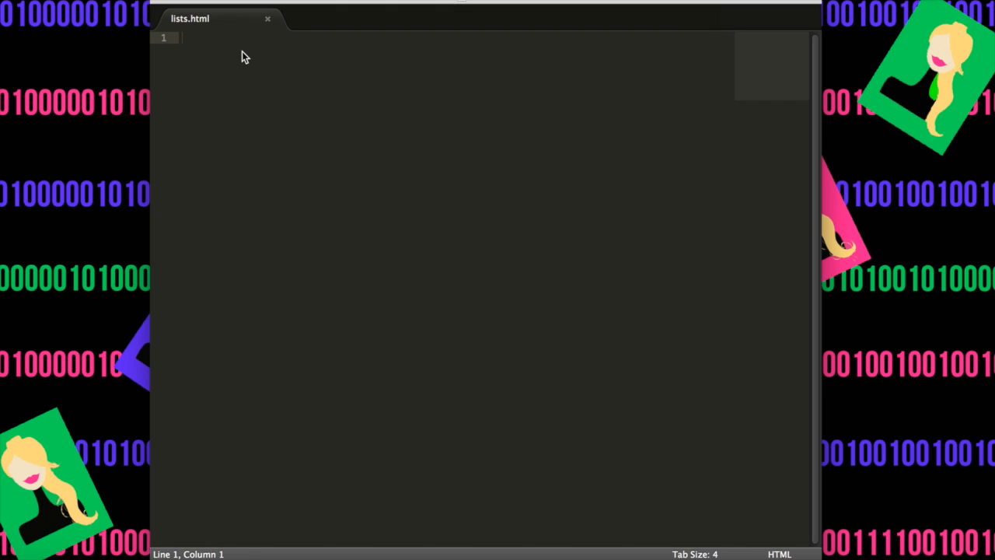
Write the DOCTYPE, body tag, an h1 heading 'My favorite colors!' and an opening ul.
type("<")
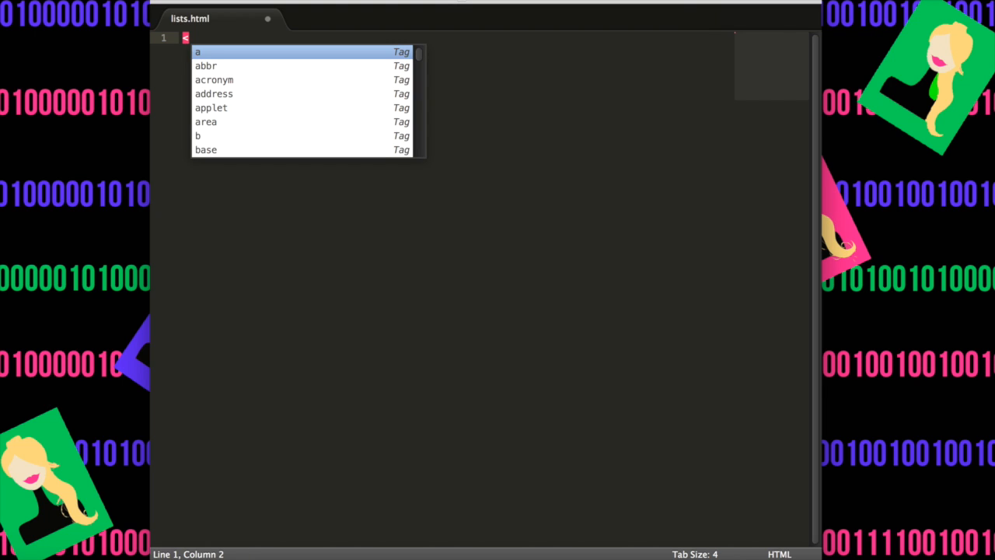
type("Do")
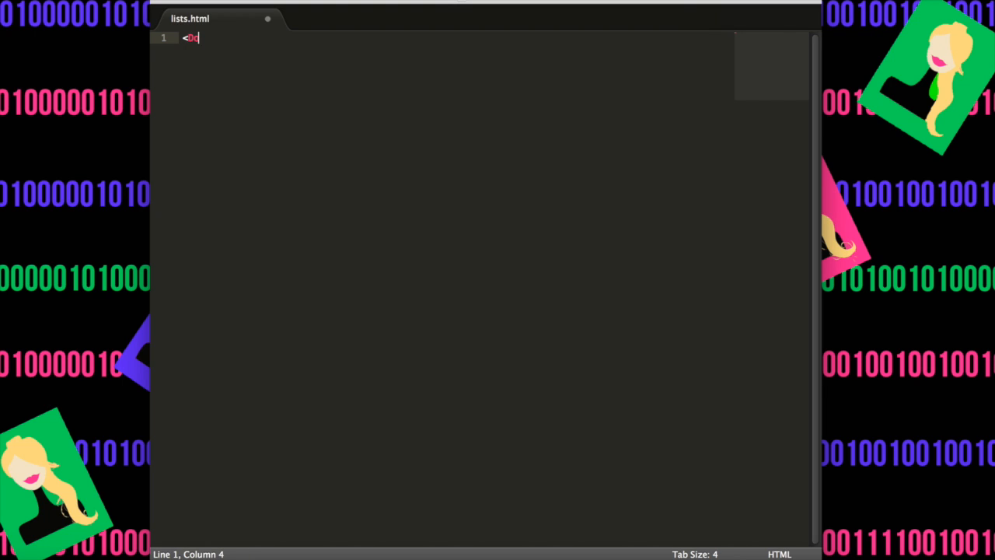
type("OCTYPE! html>")
type("<html>")
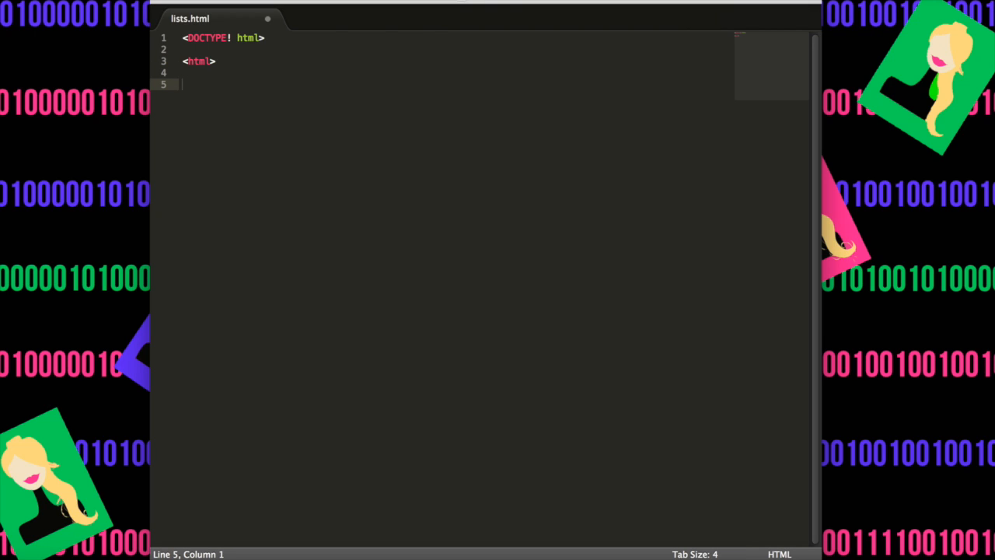
type("<body>")
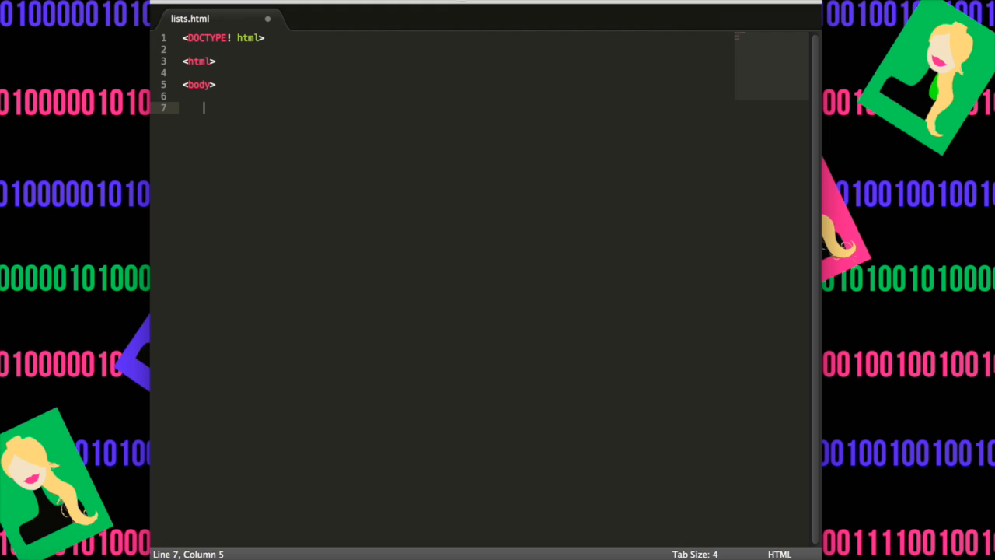
type("<h1>")
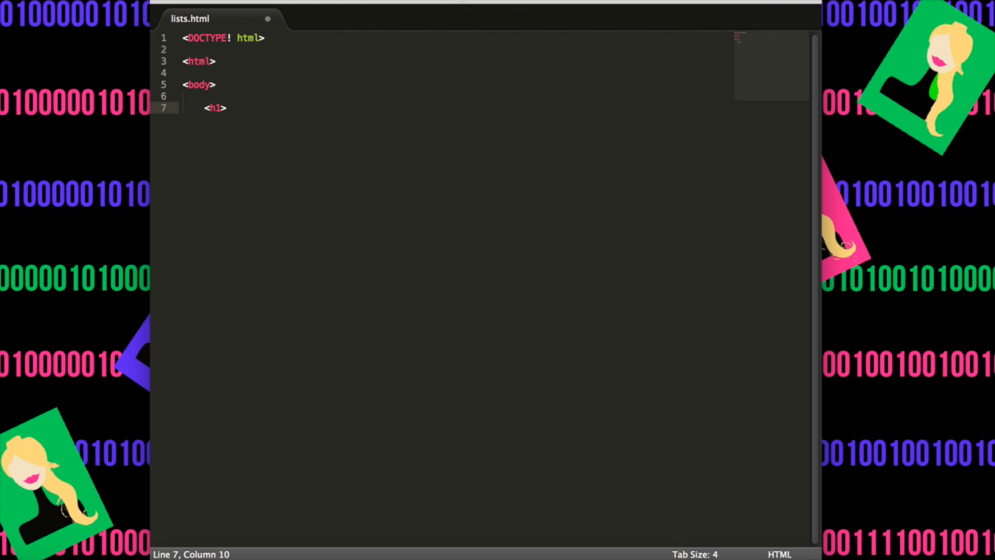
type("My favorite c")
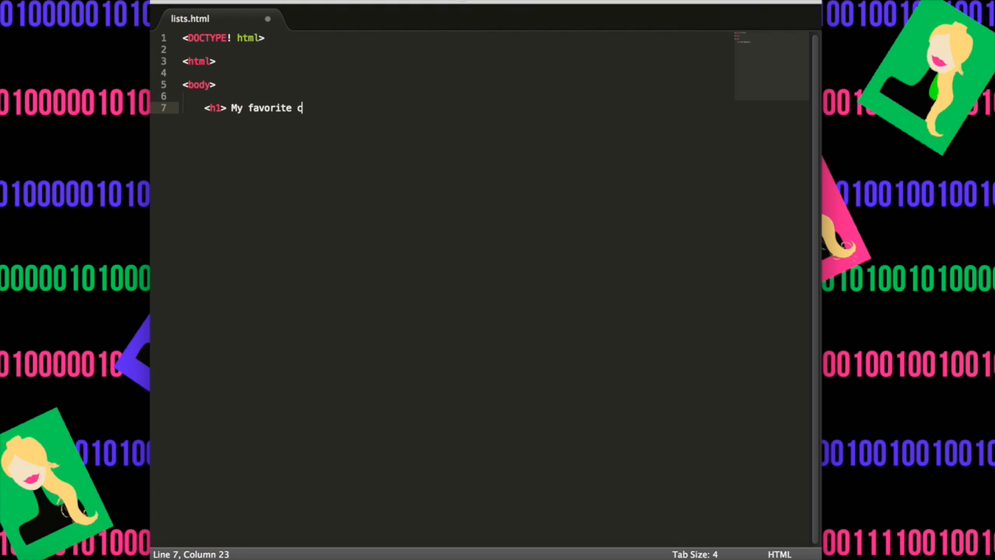
type("olors! </h1>")
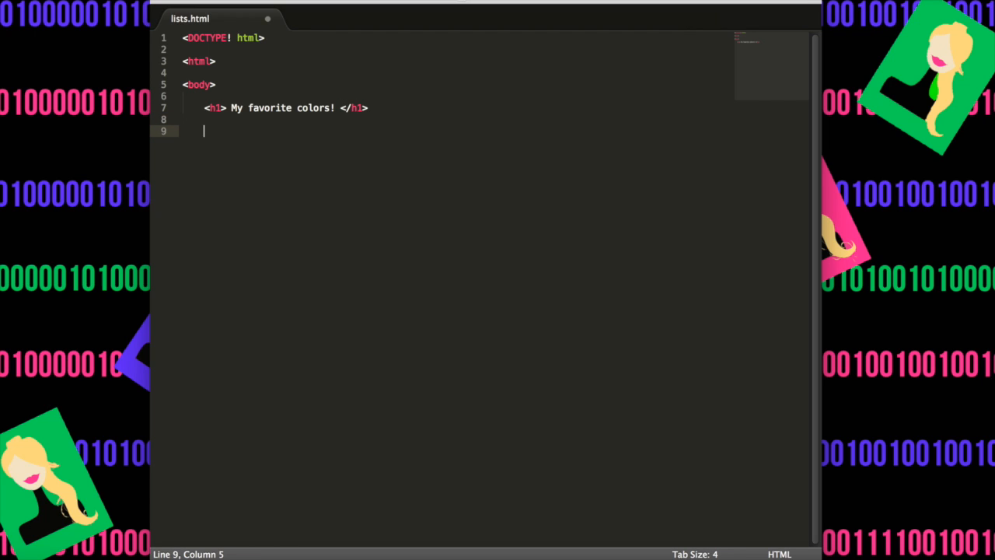
type("a")
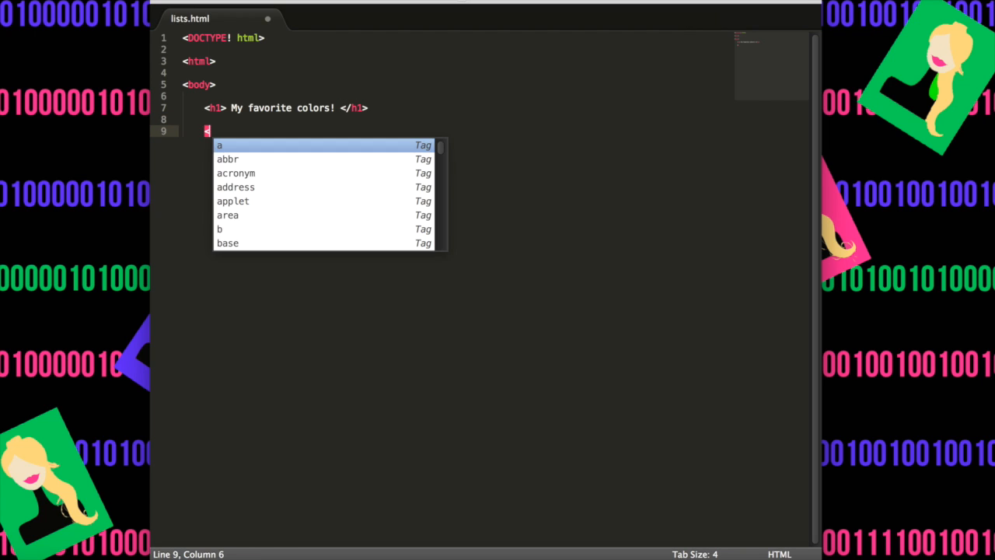
type("ul>")
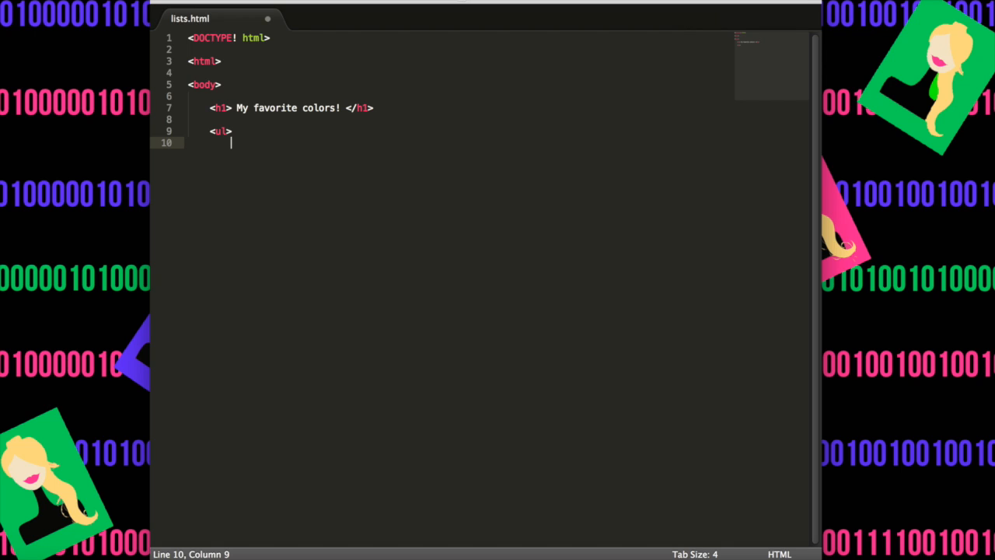
Add li items for Red, Black and Green, then close the ul, body and html tags.
type("<")
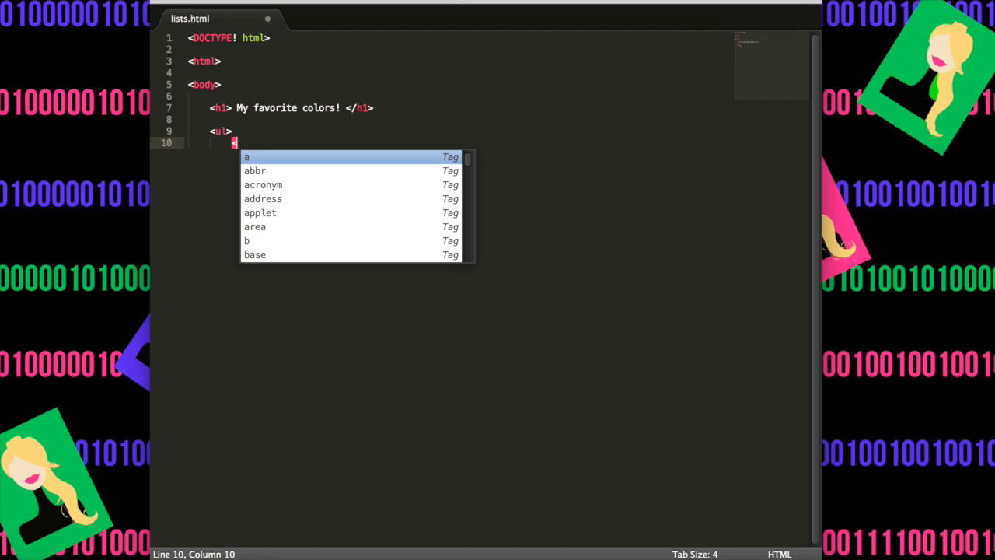
type("li")
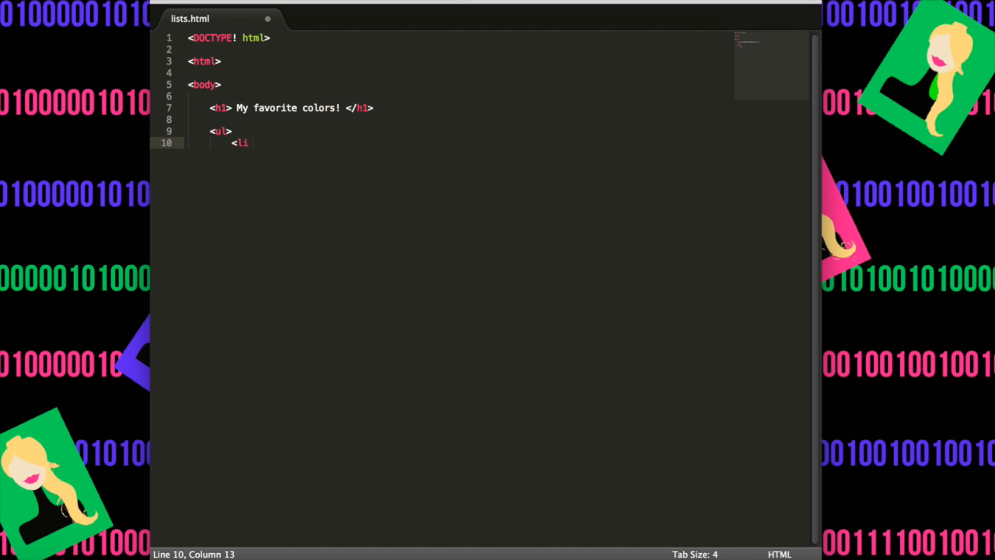
type(">")
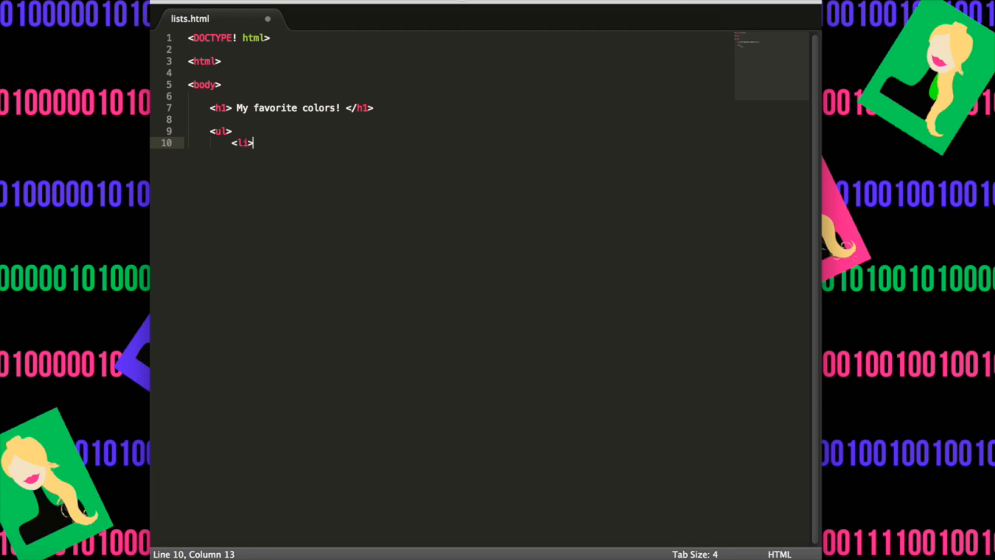
type("Red")
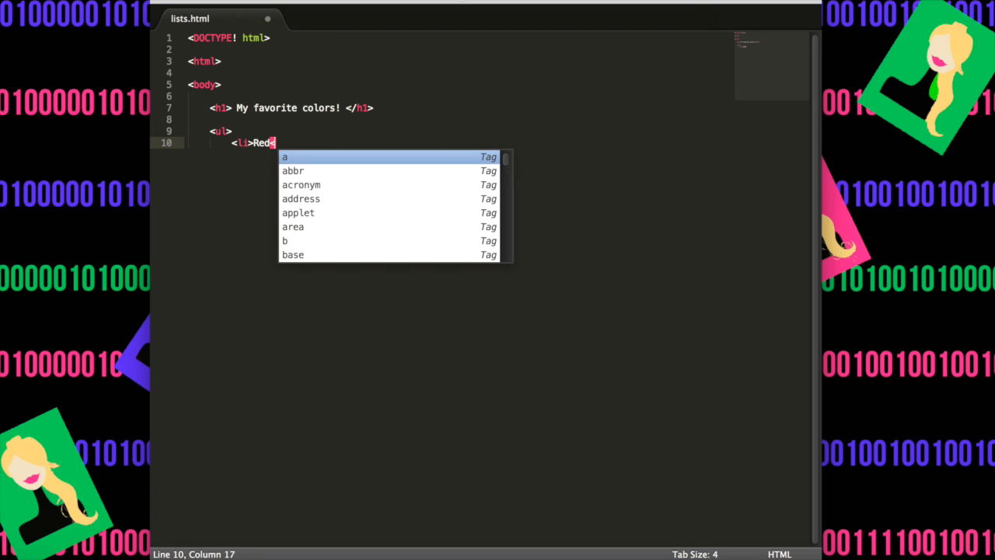
type("</li>")
type("<li>")
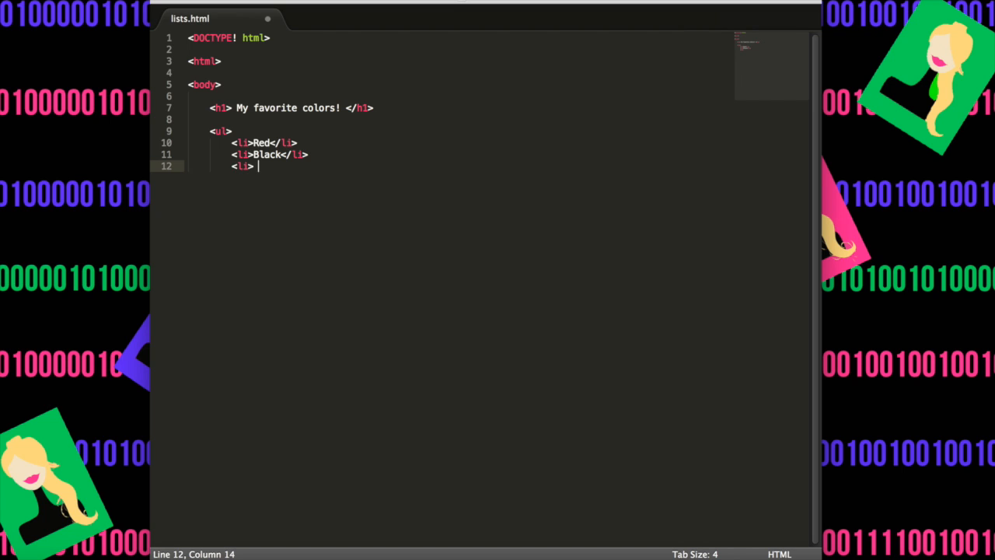
type("Green")
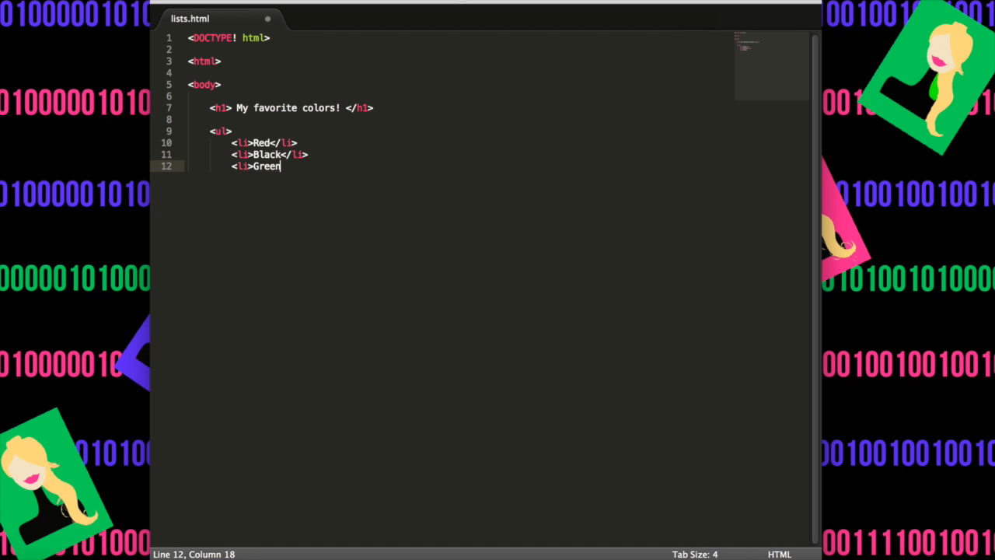
type("</li>")
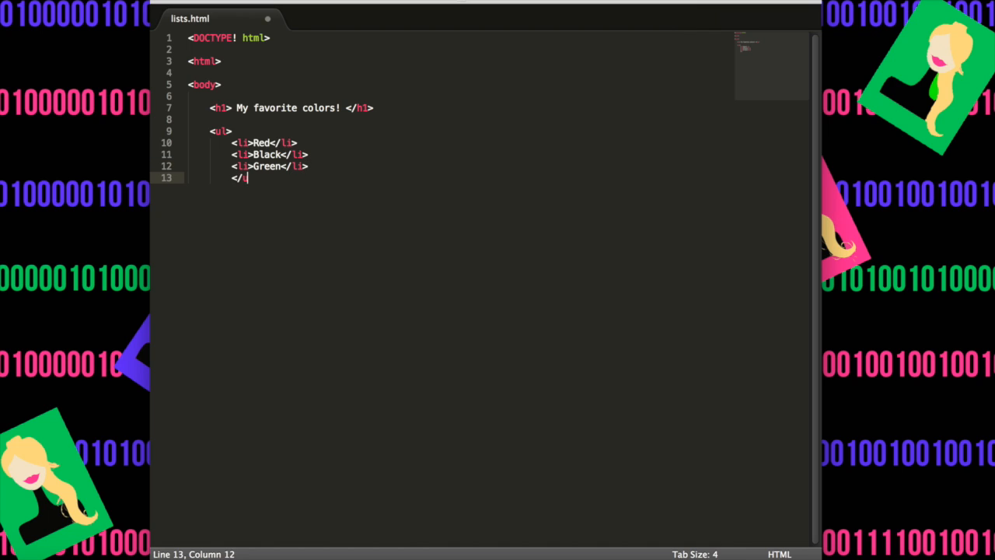
type("ul>")
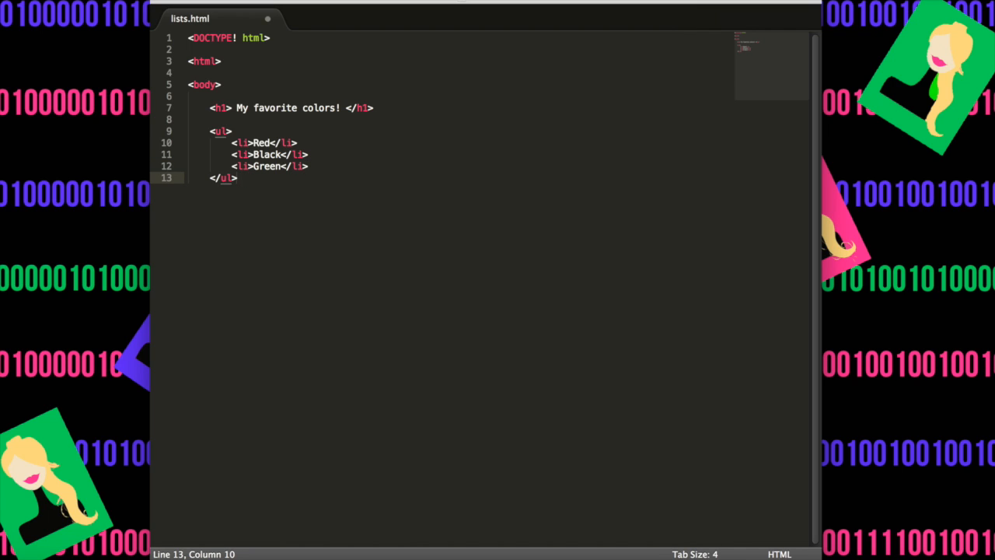
type("</body")
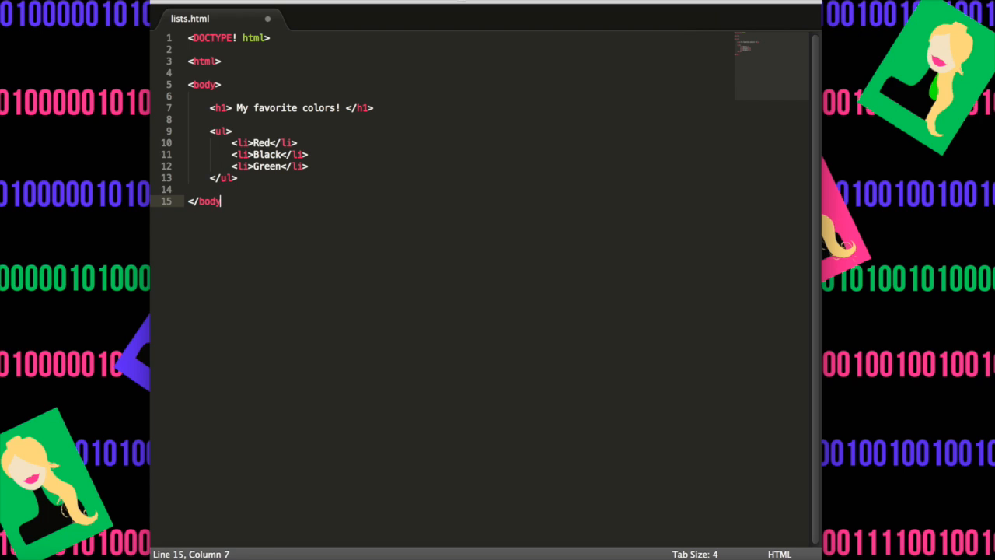
type("<")
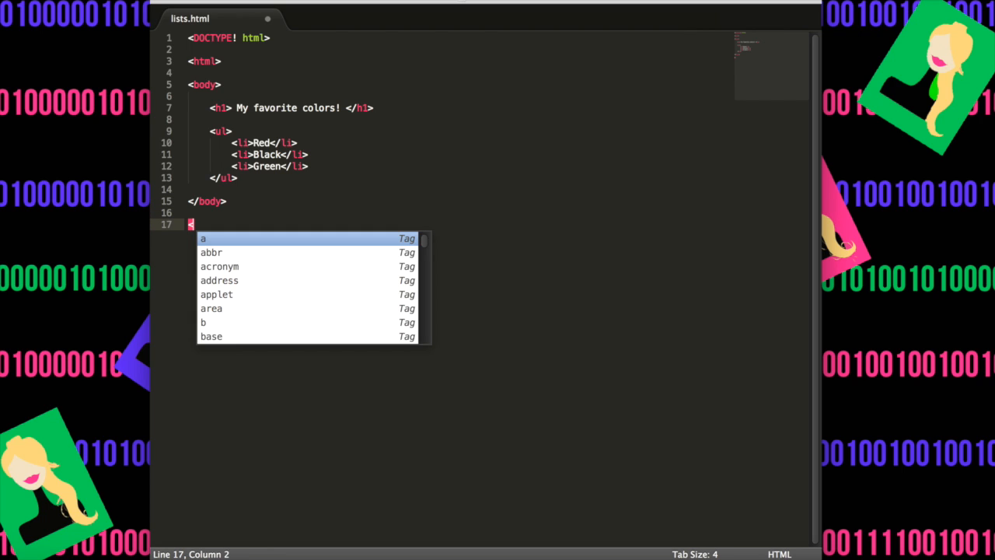
type("/html>")
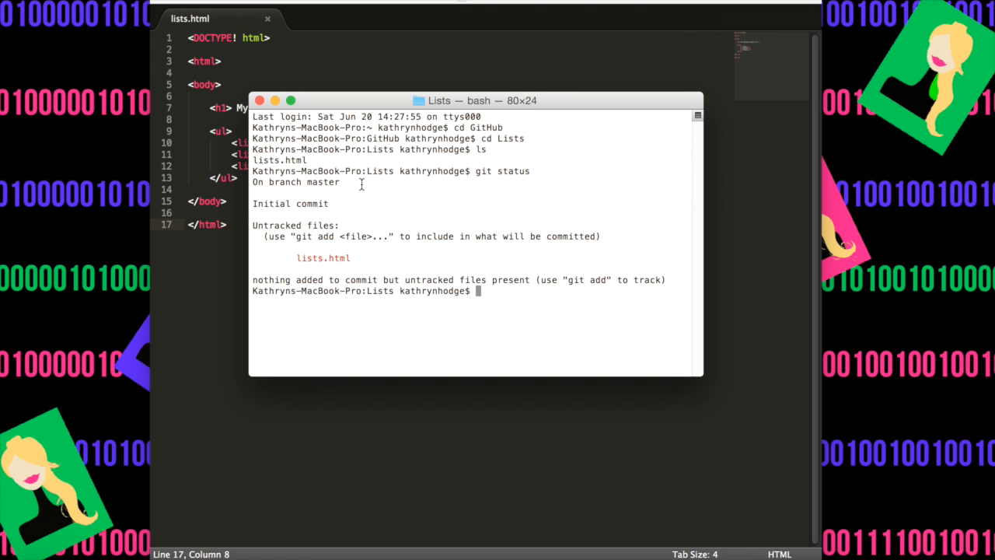
Stage lists.html in the Lists repository with git add "lists.html".
type("git a")
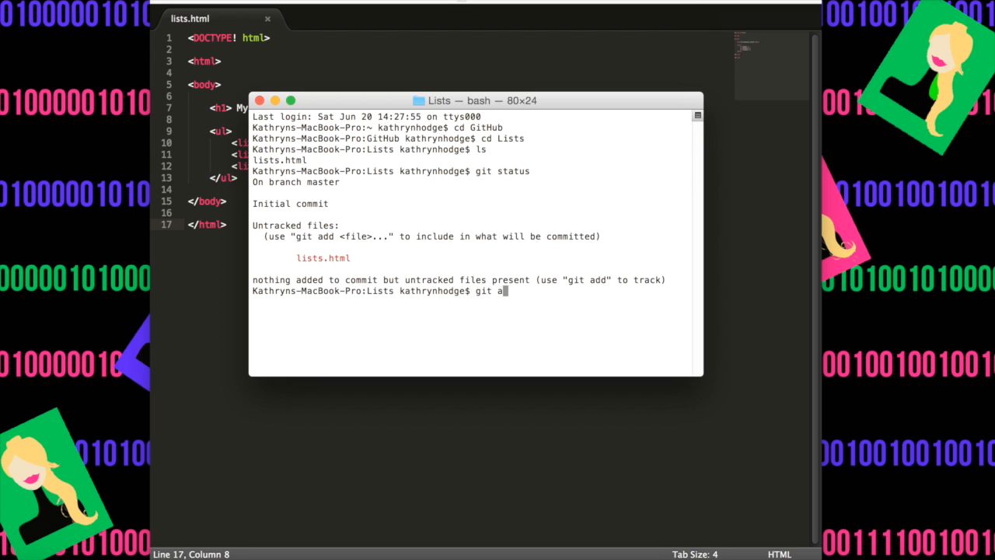
type("dd \"lists")
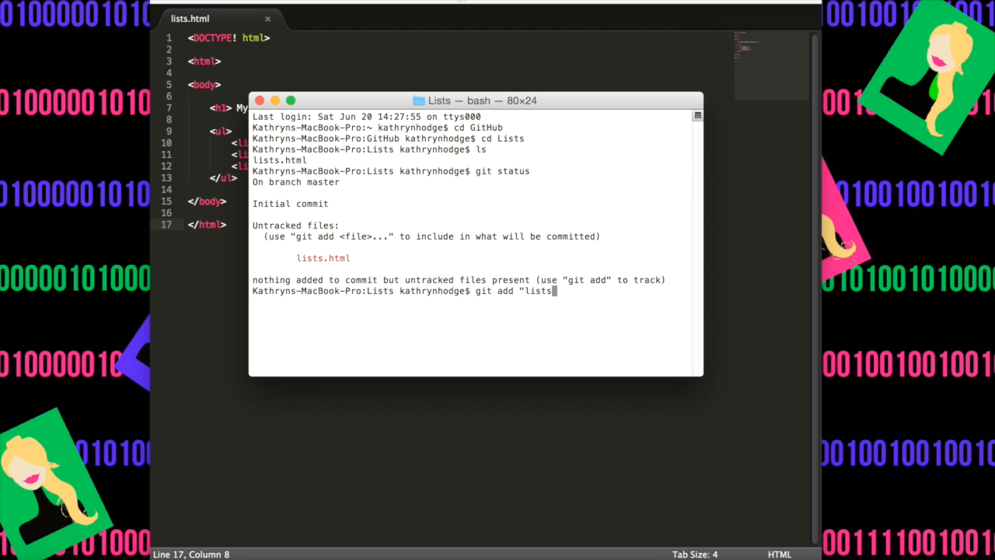
key("enter")
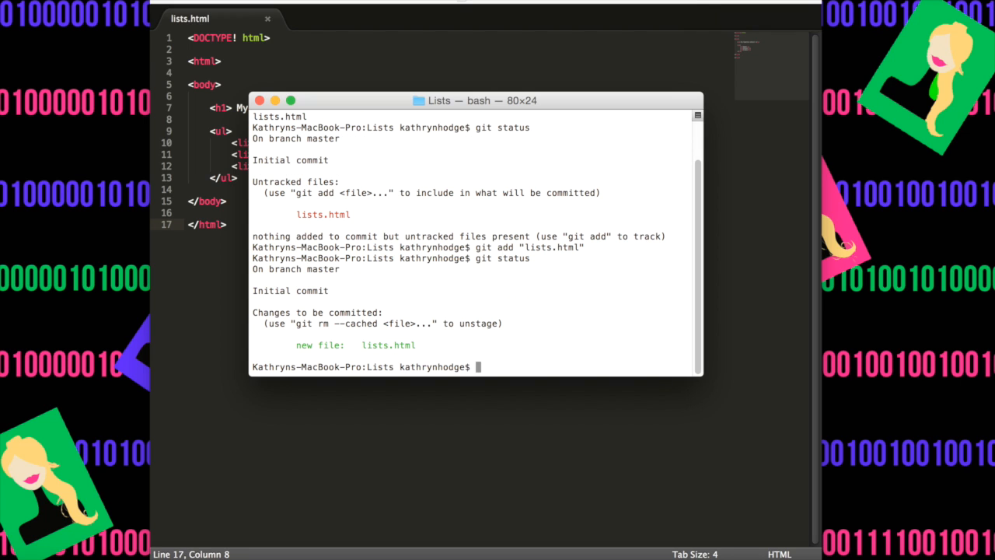
mouse_move(650, 273)
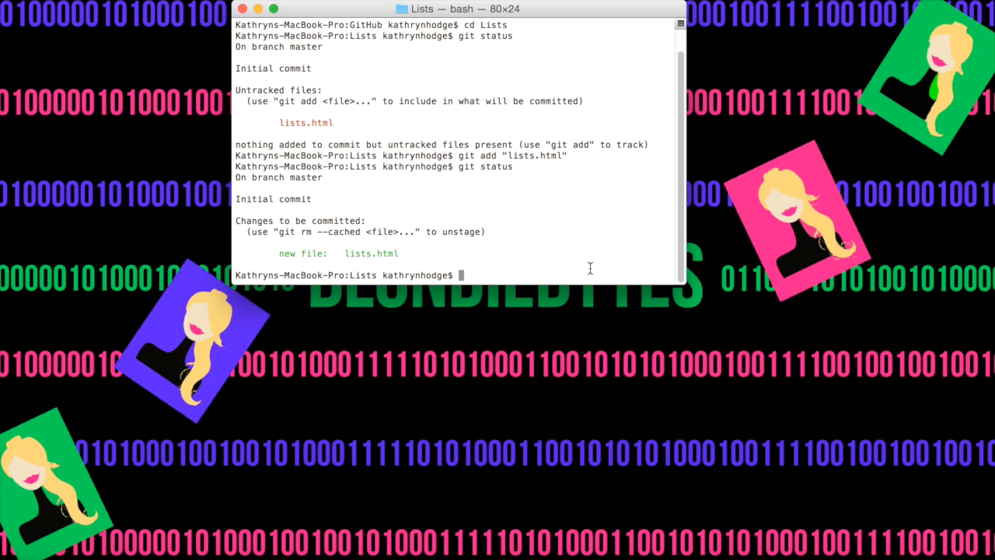
Commit lists.html with the message 'Initing lists file' and push it to origin master.
type("git commit -m \"")
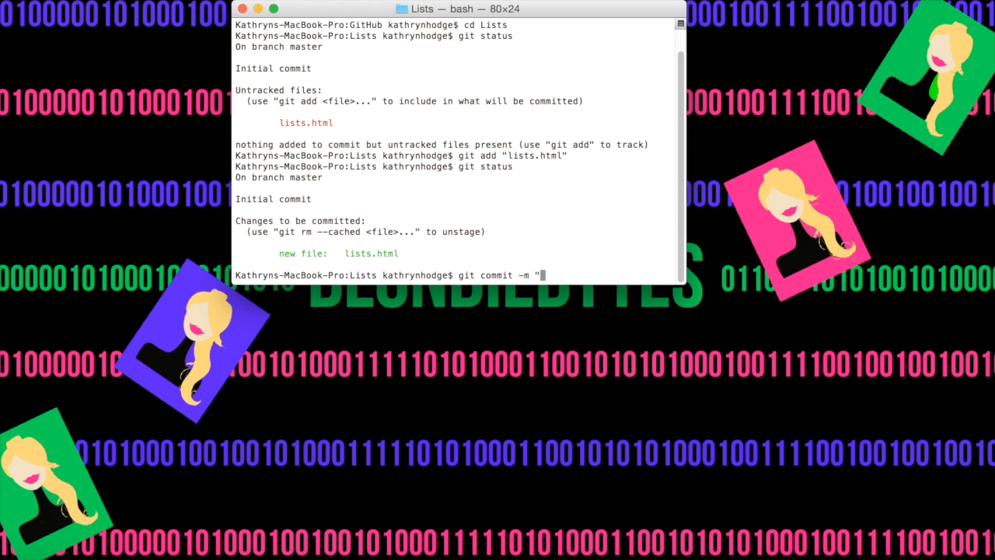
type("Initing lists file\"")
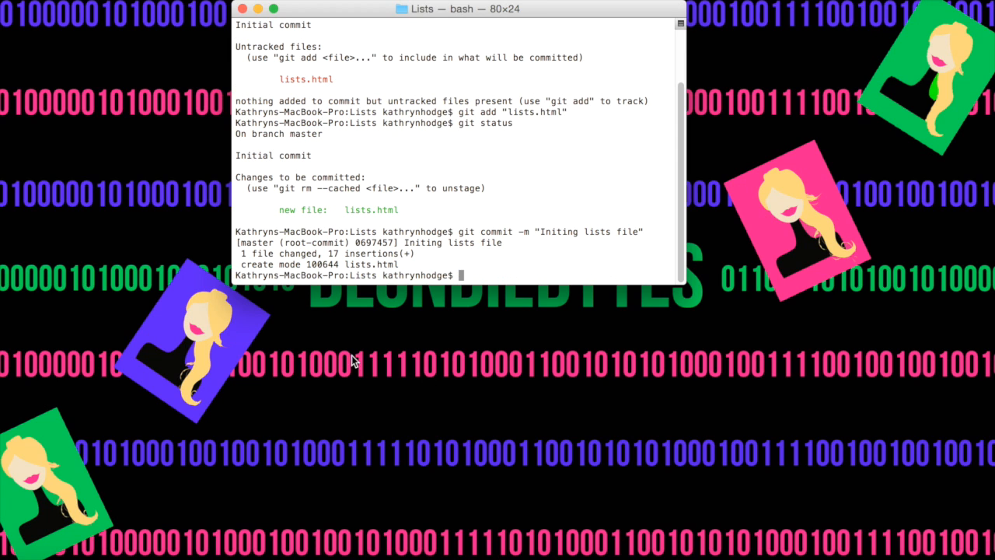
mouse_move(286, 245)
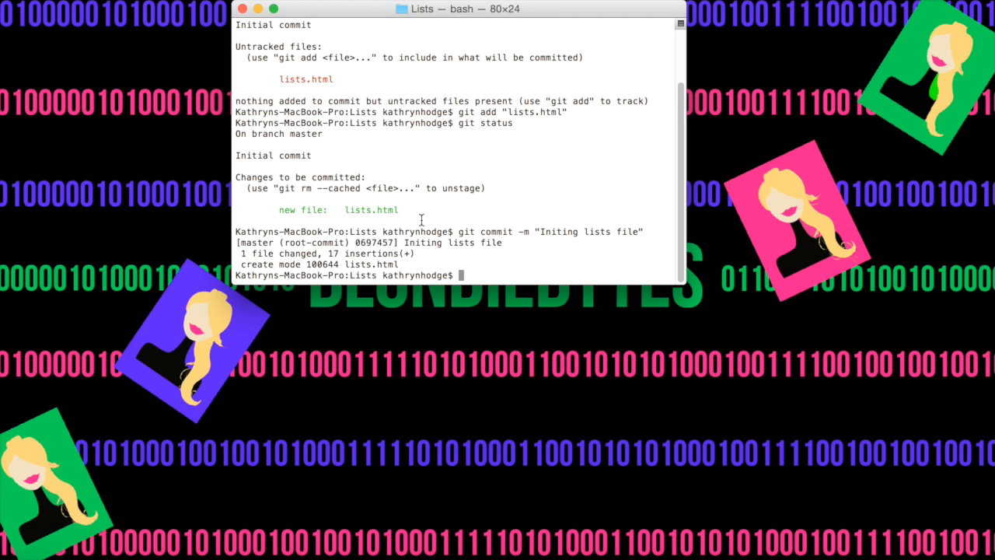
mouse_move(480, 259)
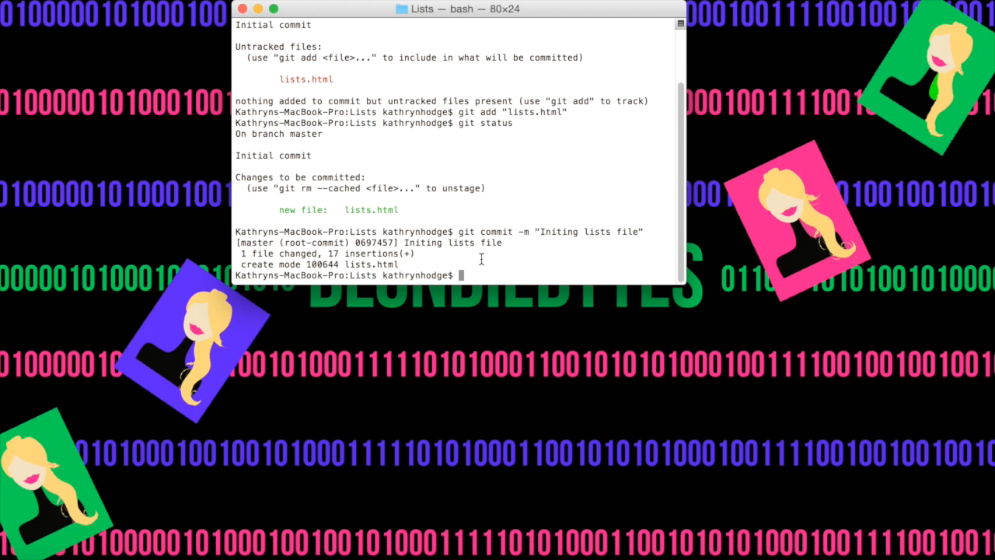
mouse_move(497, 267)
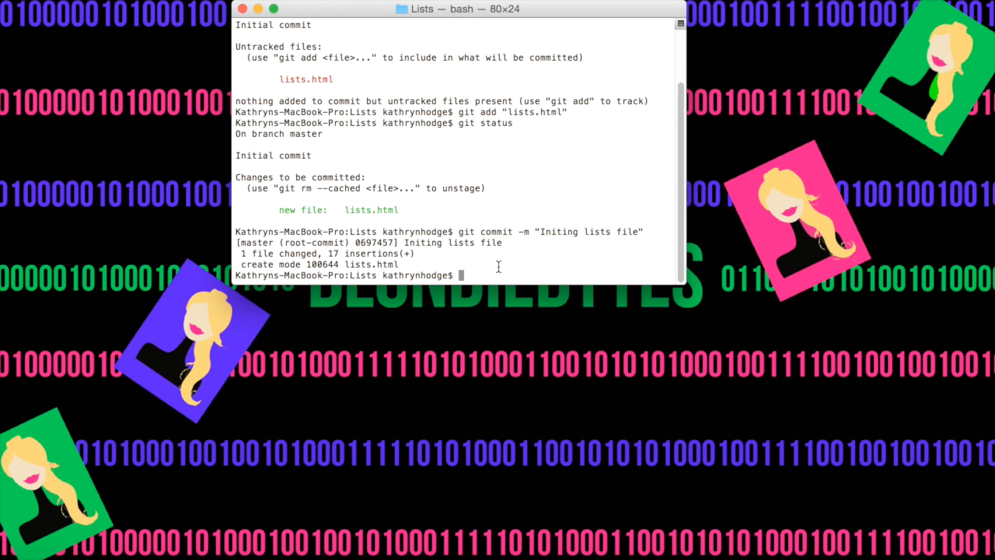
type("git push origin master")
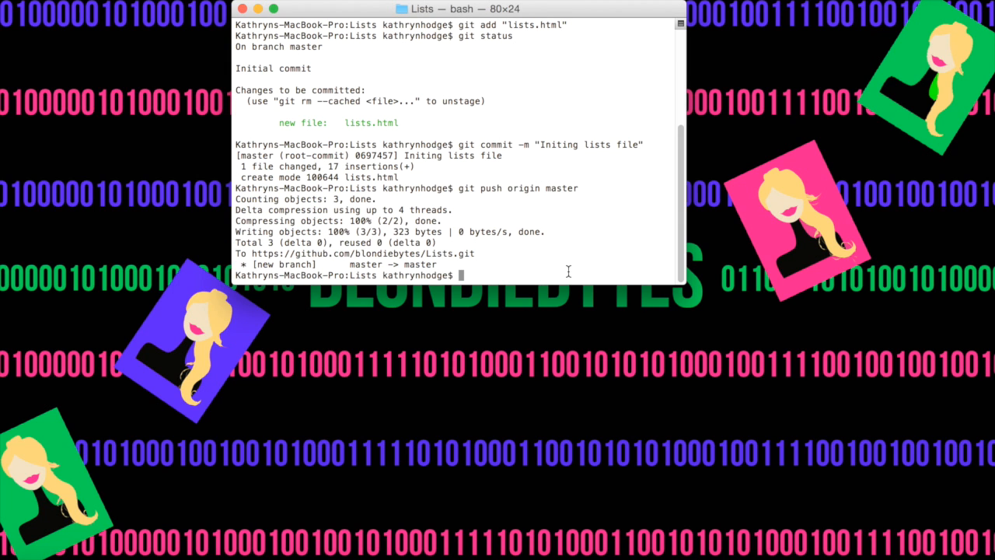
mouse_move(410, 264)
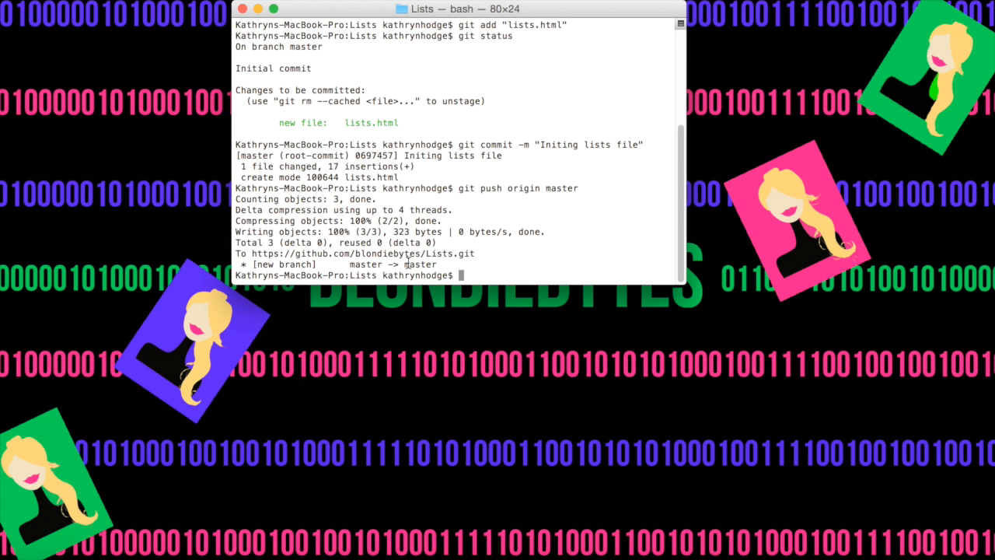
double_click(386, 253)
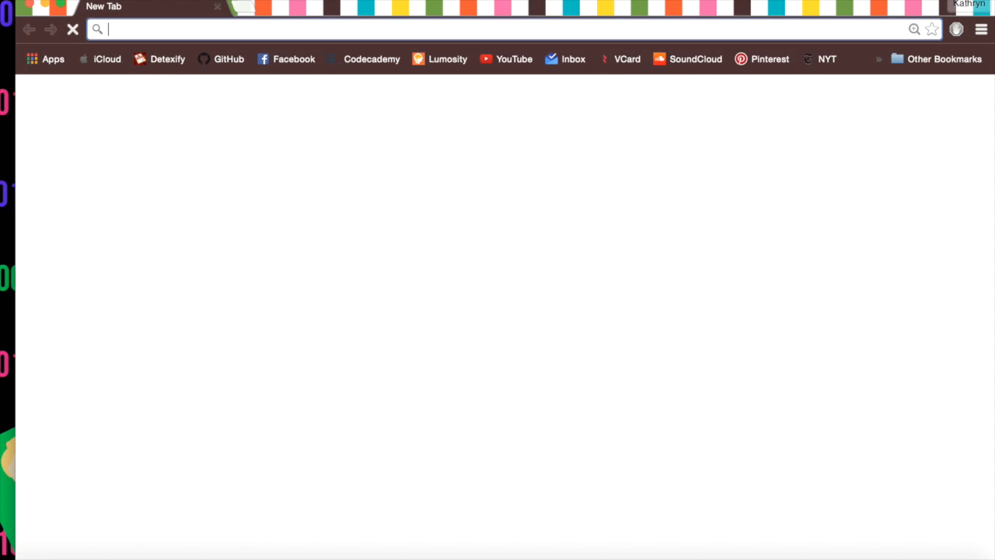
Go to github.com, enter the Lists repository and view the pushed lists.html file.
type("https://github.com")
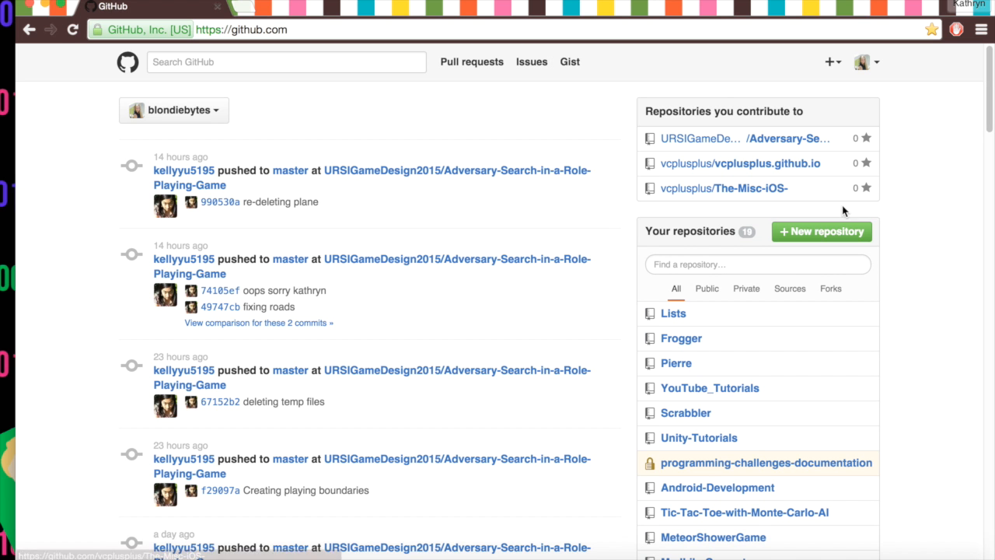
left_click(673, 314)
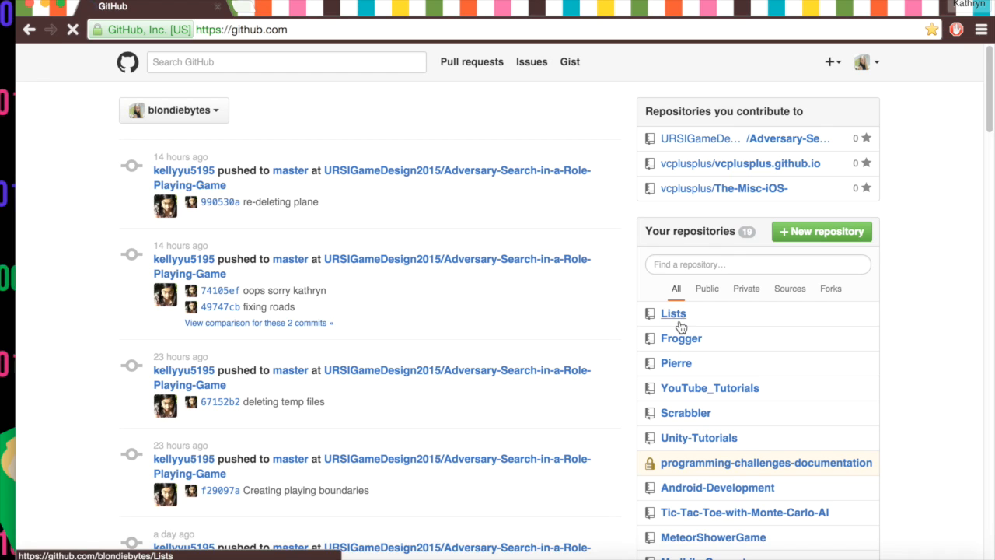
left_click(673, 314)
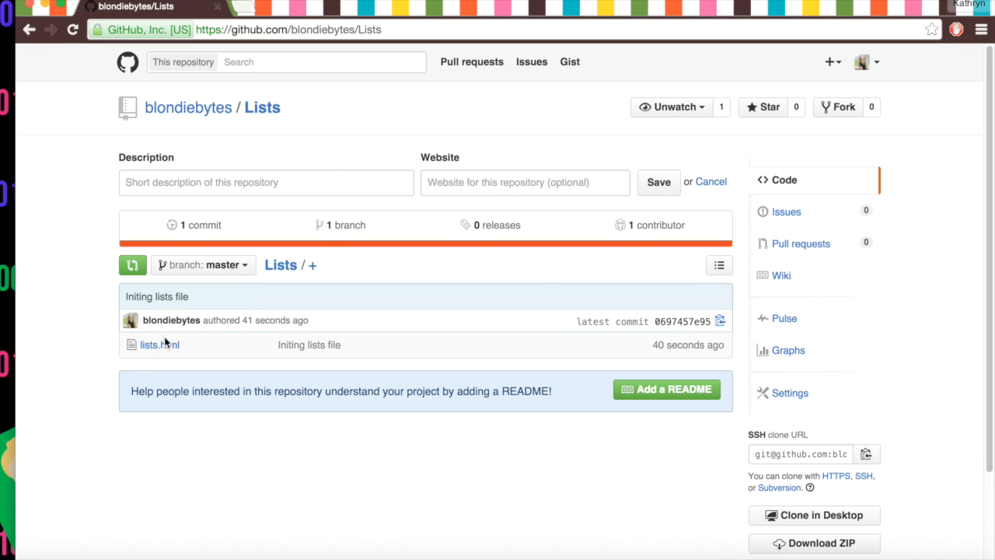
left_click(156, 345)
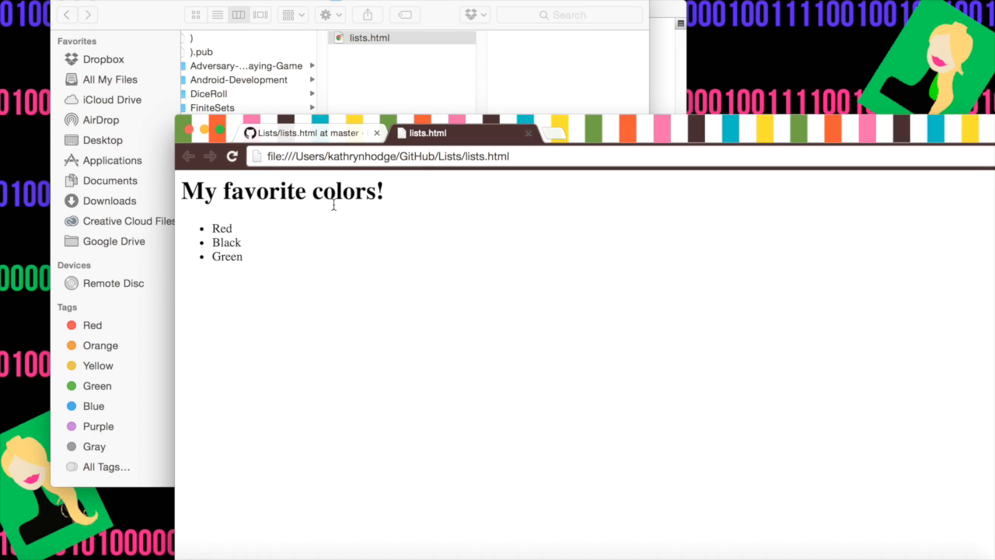
mouse_move(293, 270)
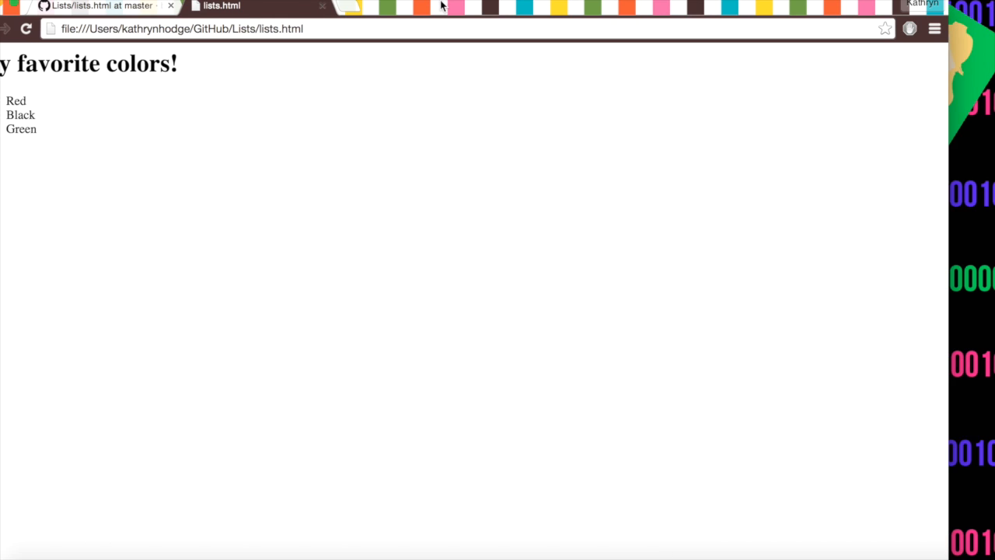
Return to the GitHub tab showing the committed lists.html source.
left_click(101, 6)
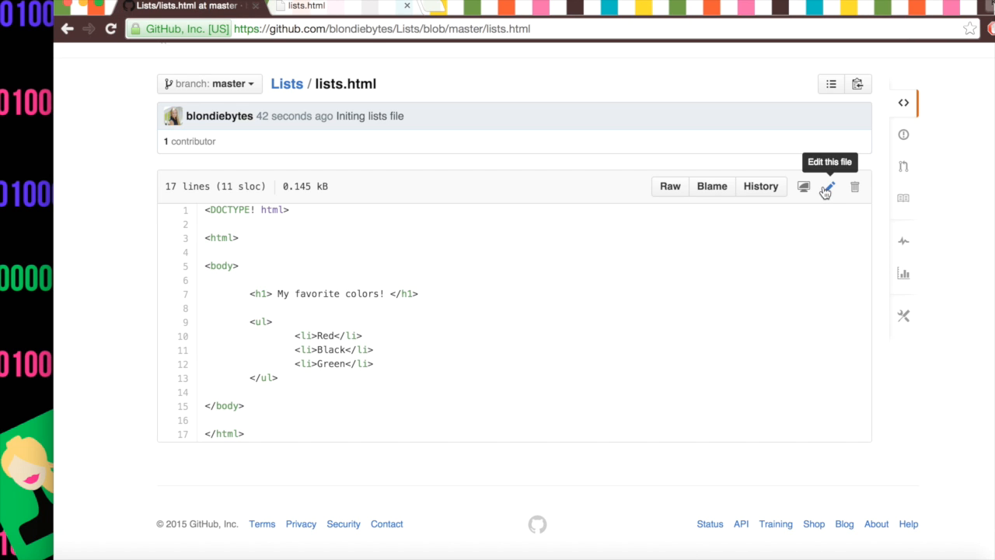
Edit lists.html online, adding style="color:red" and style="color:black" to the first two items.
left_click(827, 187)
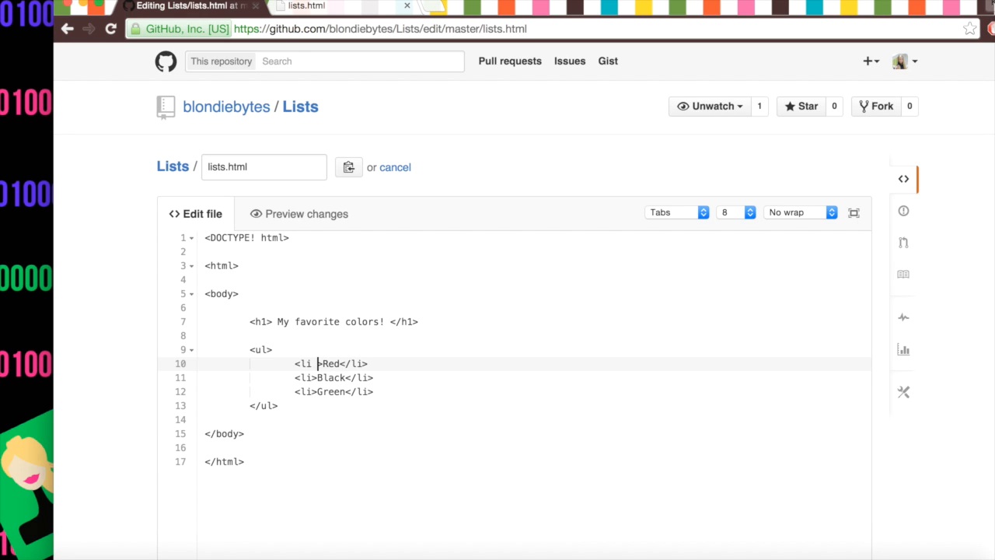
type("style = \"color:r")
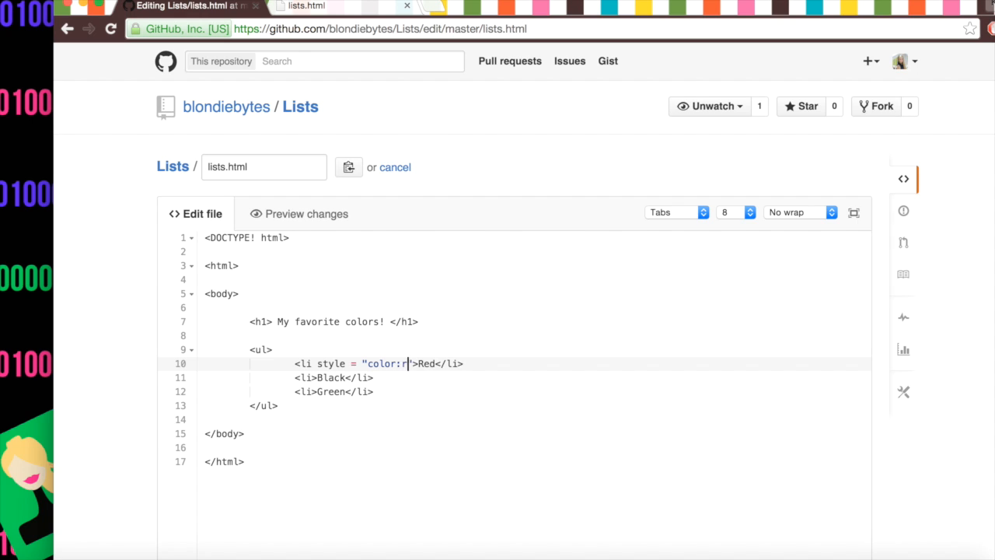
type("ed")
left_click(538, 376)
type(" style = \"color")
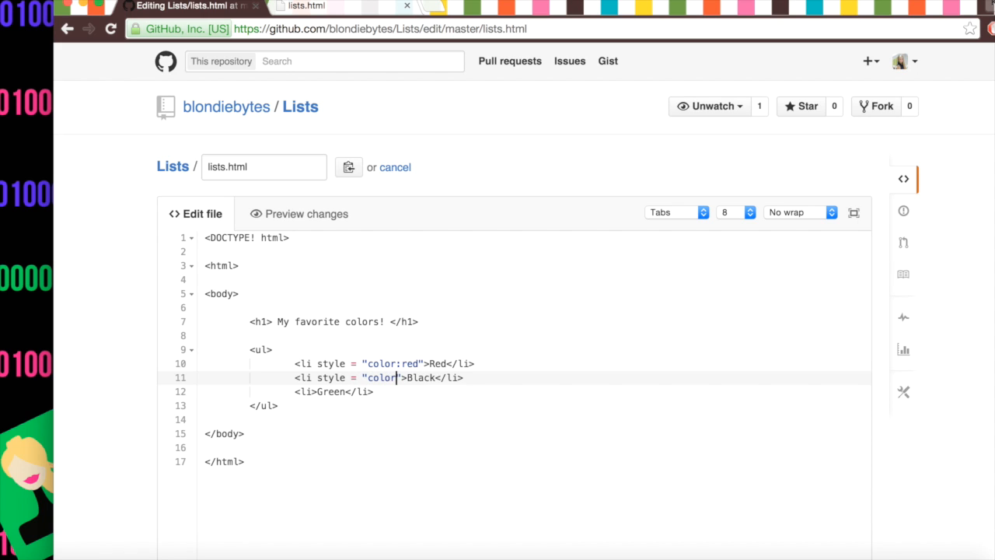
type(":black:")
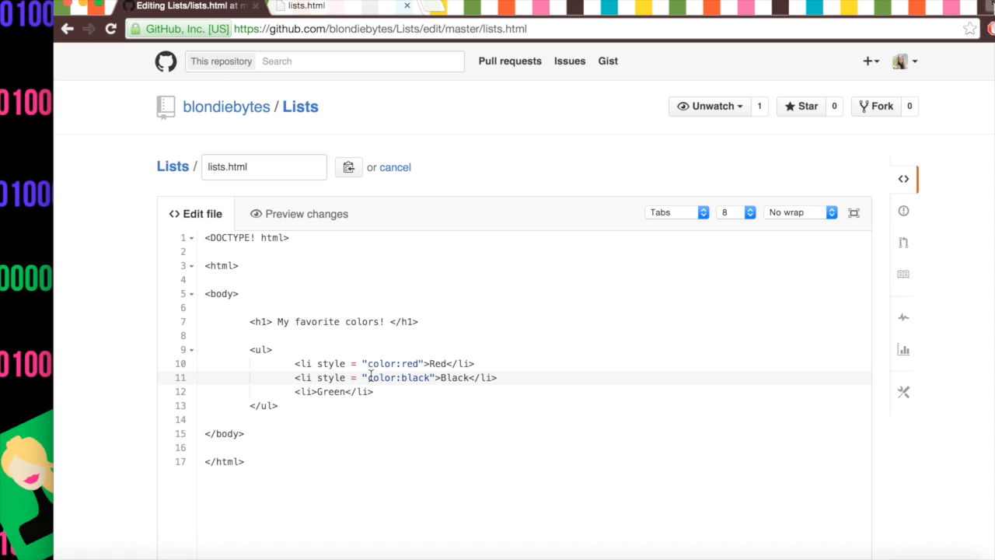
mouse_move(450, 378)
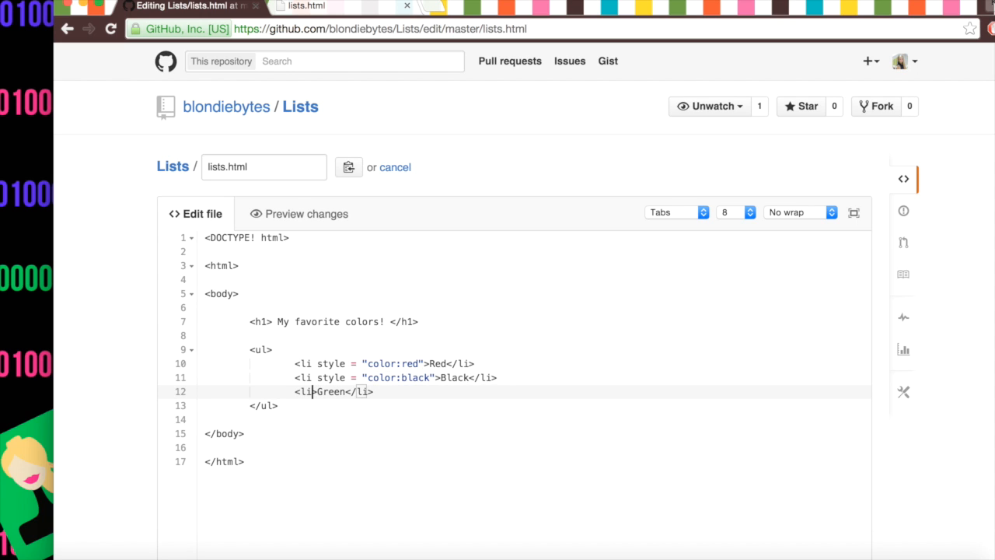
Add style="color:green" to the Green item and change the <ul> list to <ol>.
type("style =")
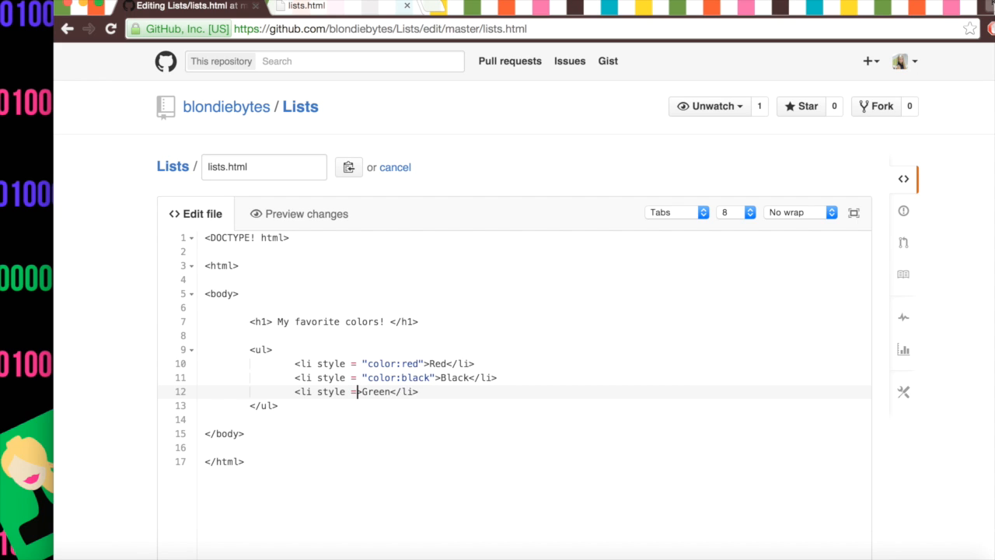
type("\"color:")
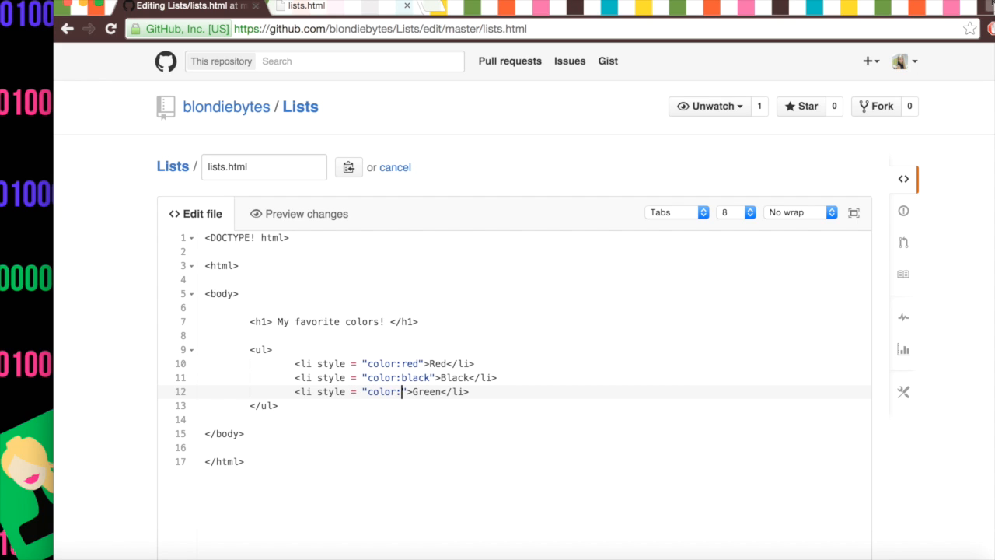
type("green")
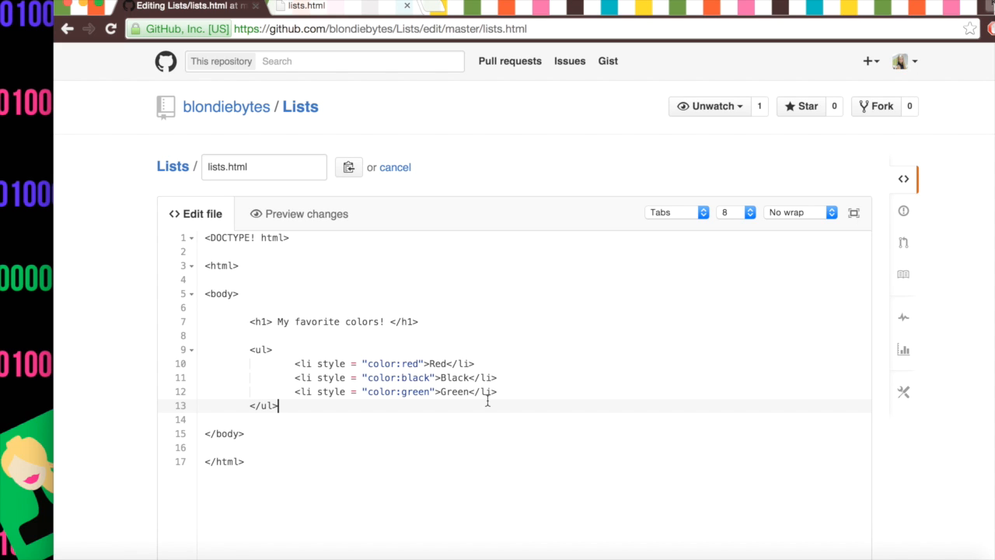
mouse_move(262, 351)
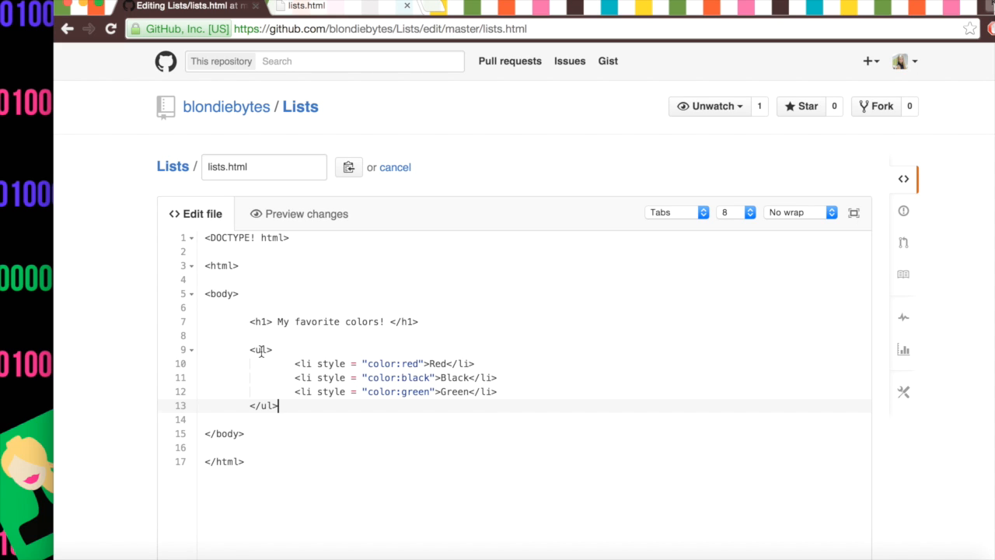
type("o")
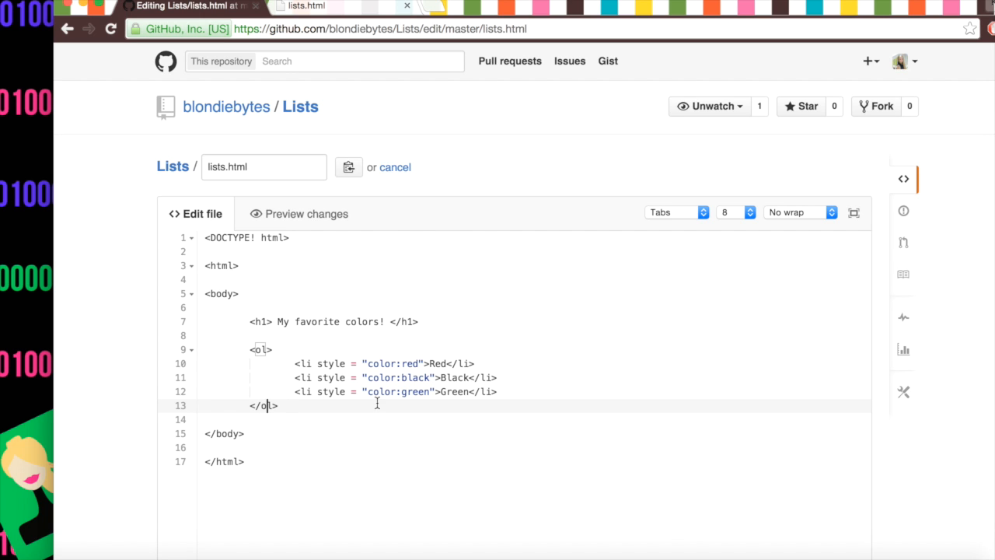
scroll("down", 3)
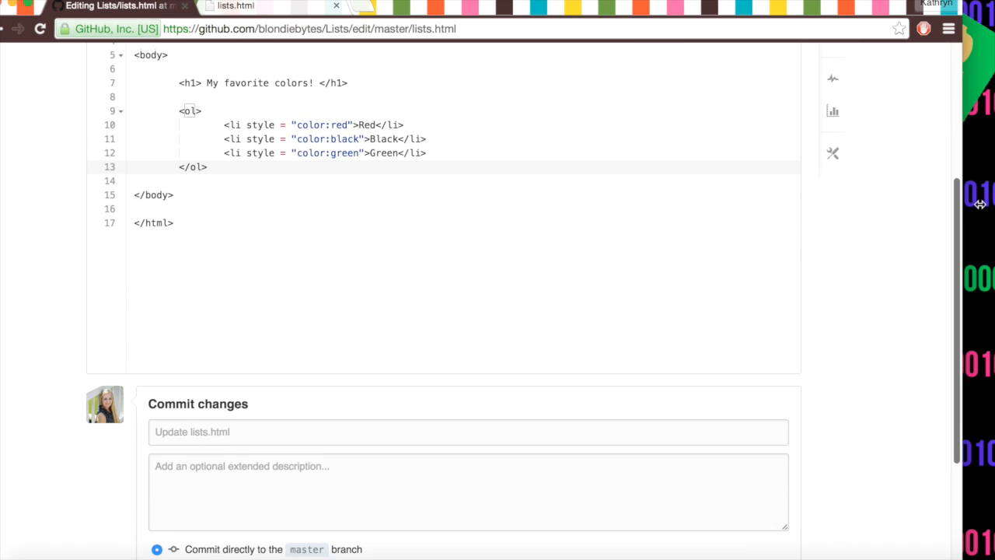
Commit the edits to master with the summary "Added color & order to our lists".
left_click(468, 426)
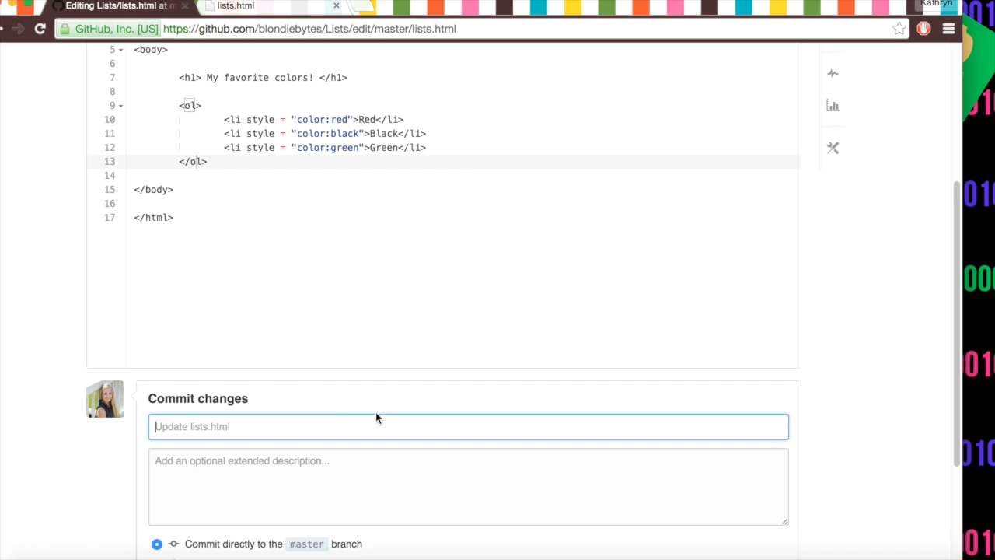
type("Added color & order t")
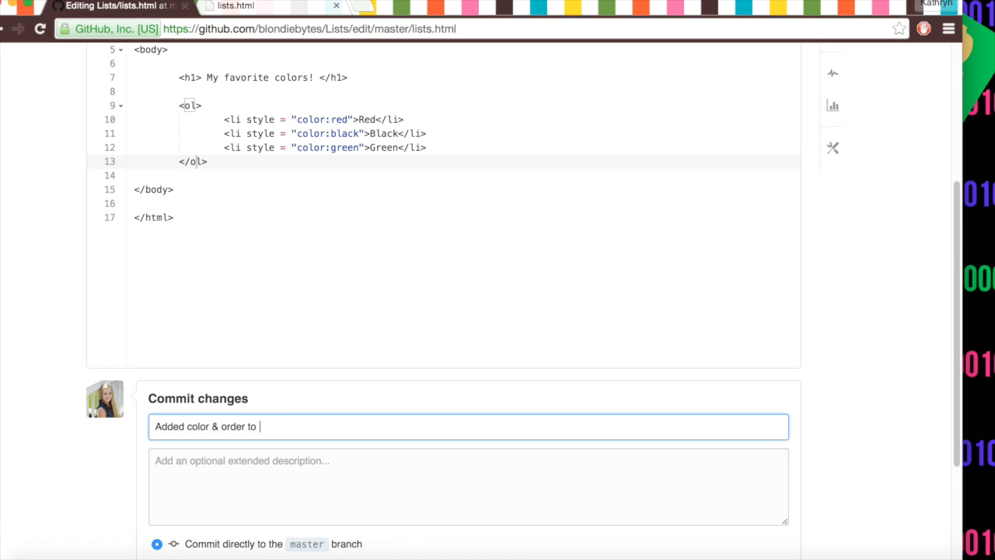
type("our lists")
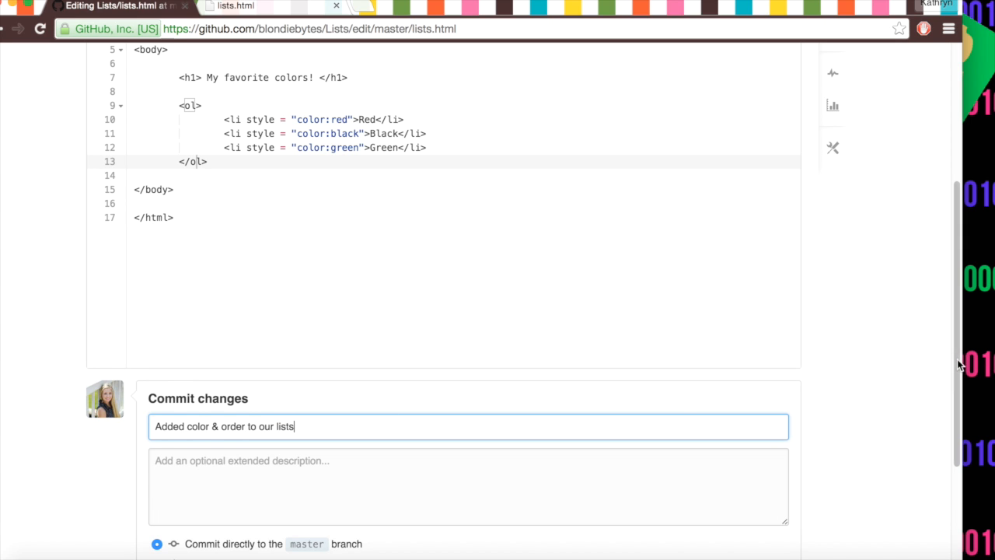
scroll("down", 3)
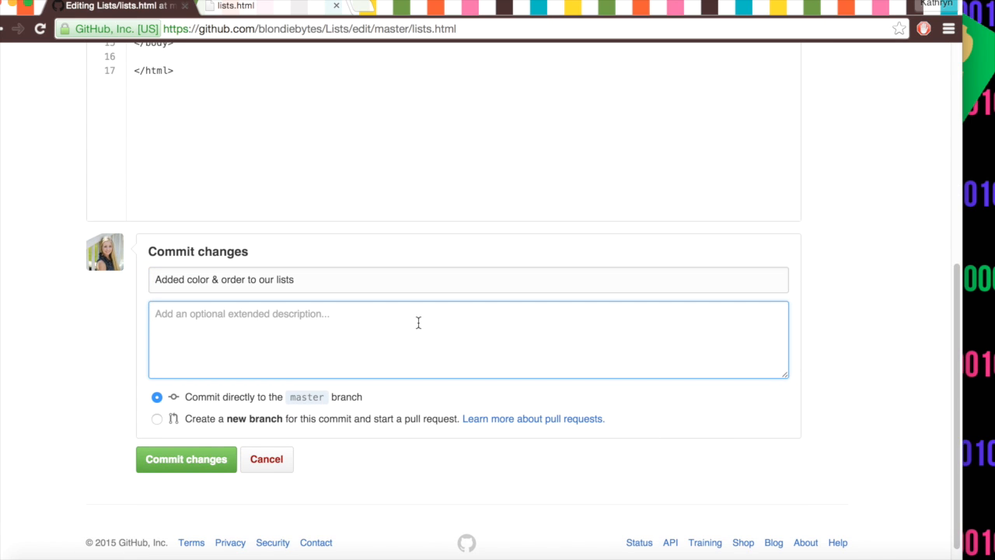
left_click(186, 459)
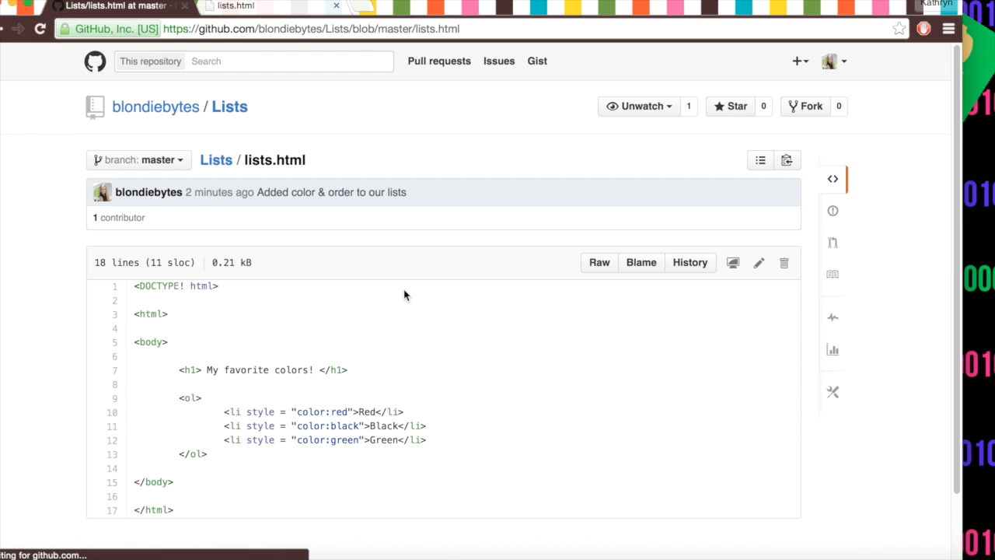
scroll("down", 3)
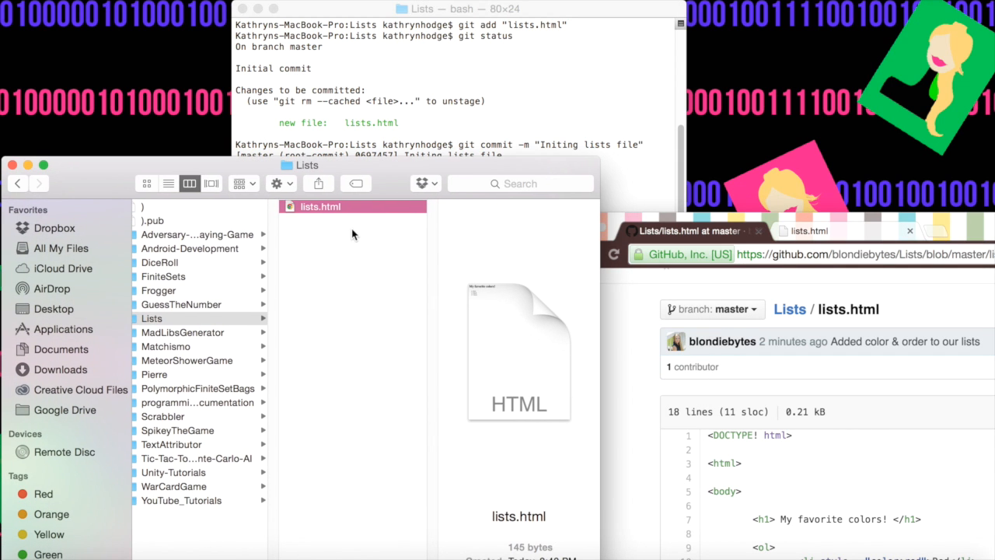
Open the local lists.html from Finder with Sublime Text 2.
right_click(320, 205)
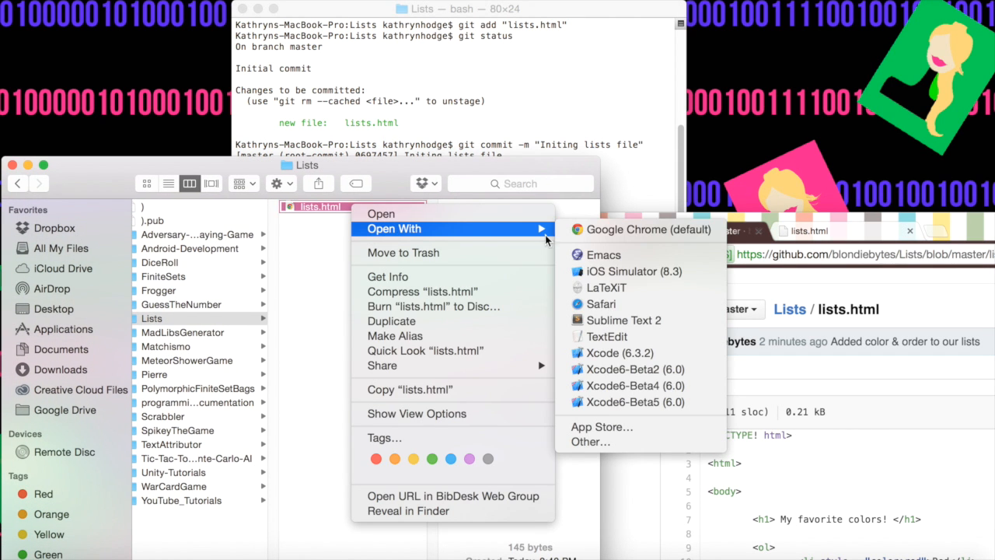
mouse_move(624, 320)
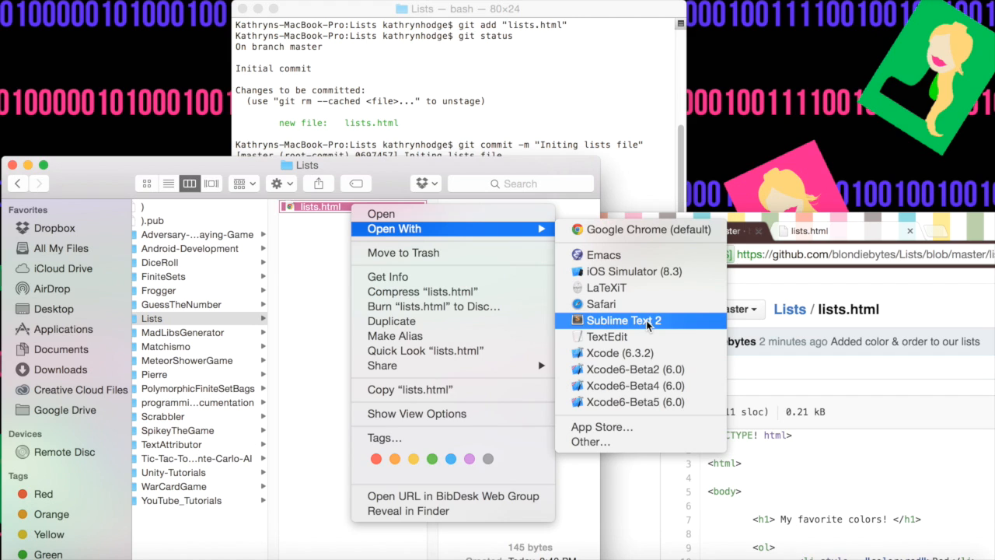
left_click(624, 320)
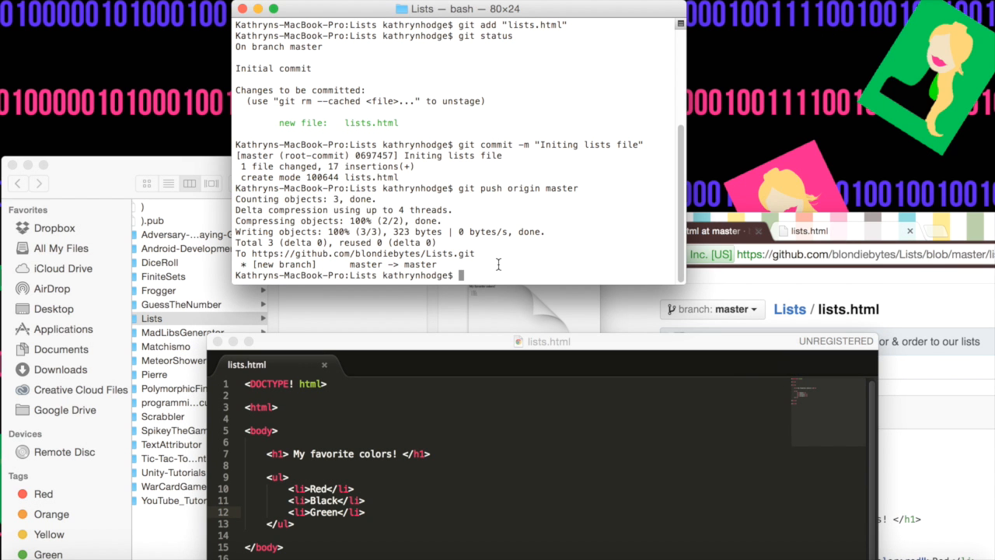
Run git pull origin master to fast-forward the local repo with GitHub's lists.html changes.
type("git pull")
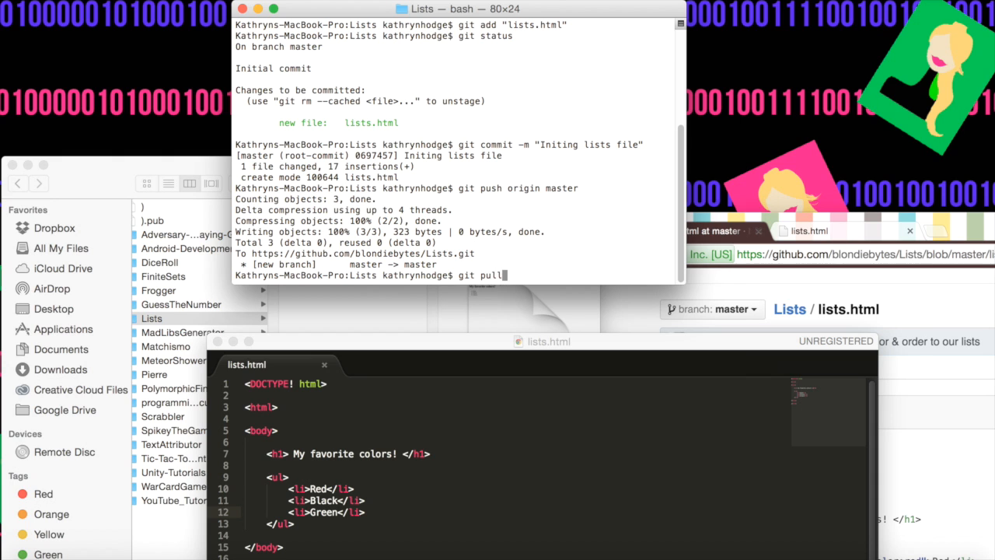
type("origin master")
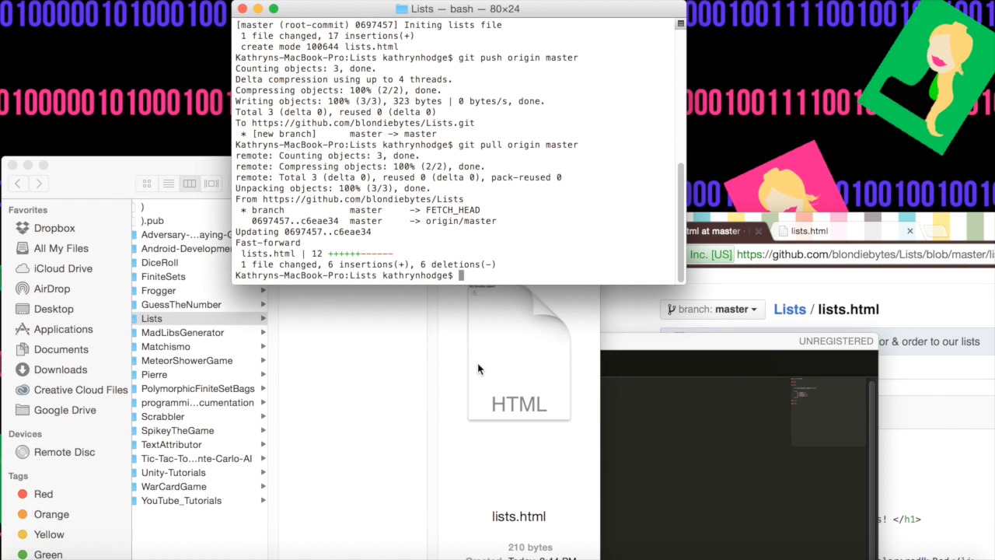
right_click(314, 207)
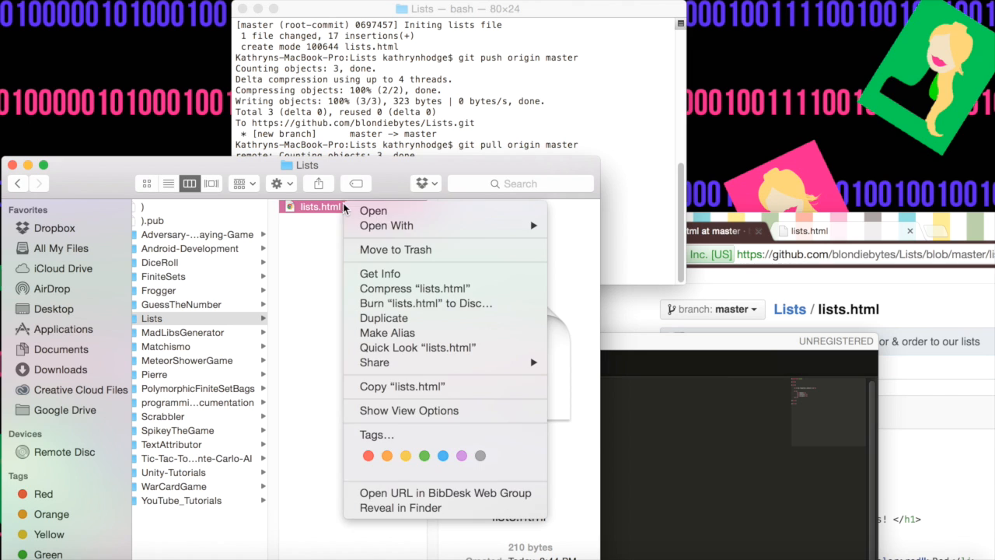